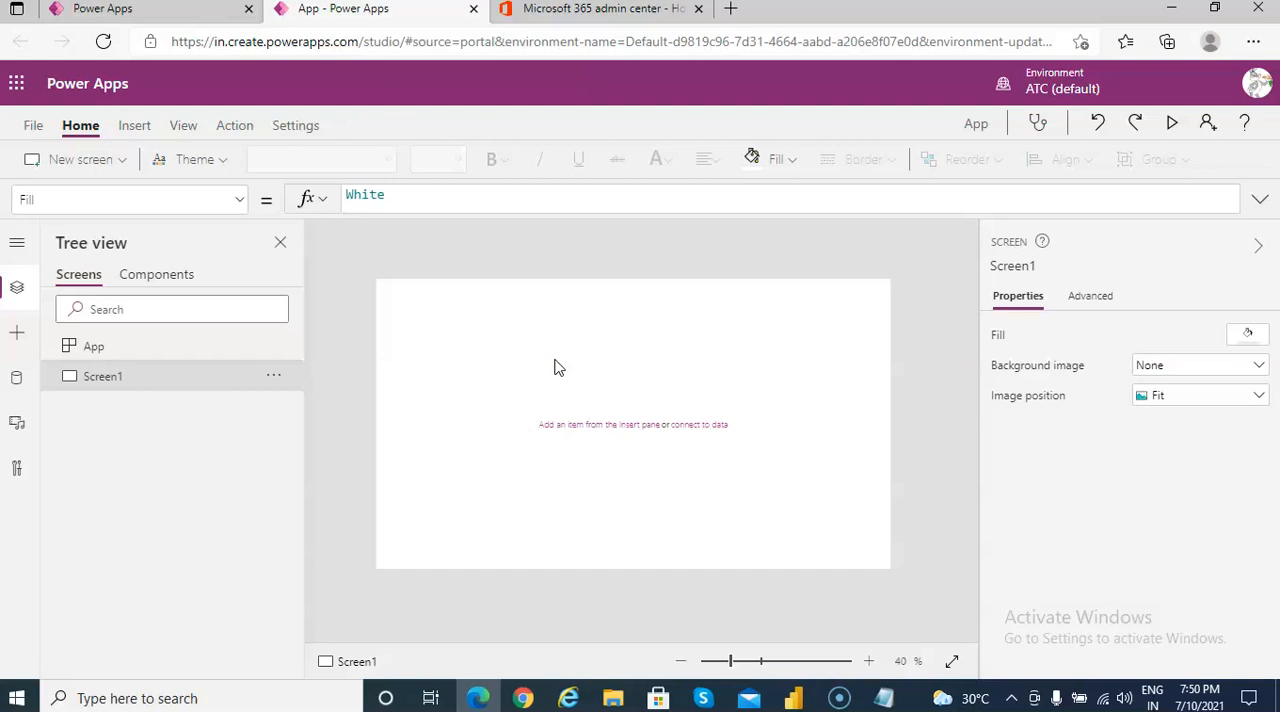
mouse_move(280, 243)
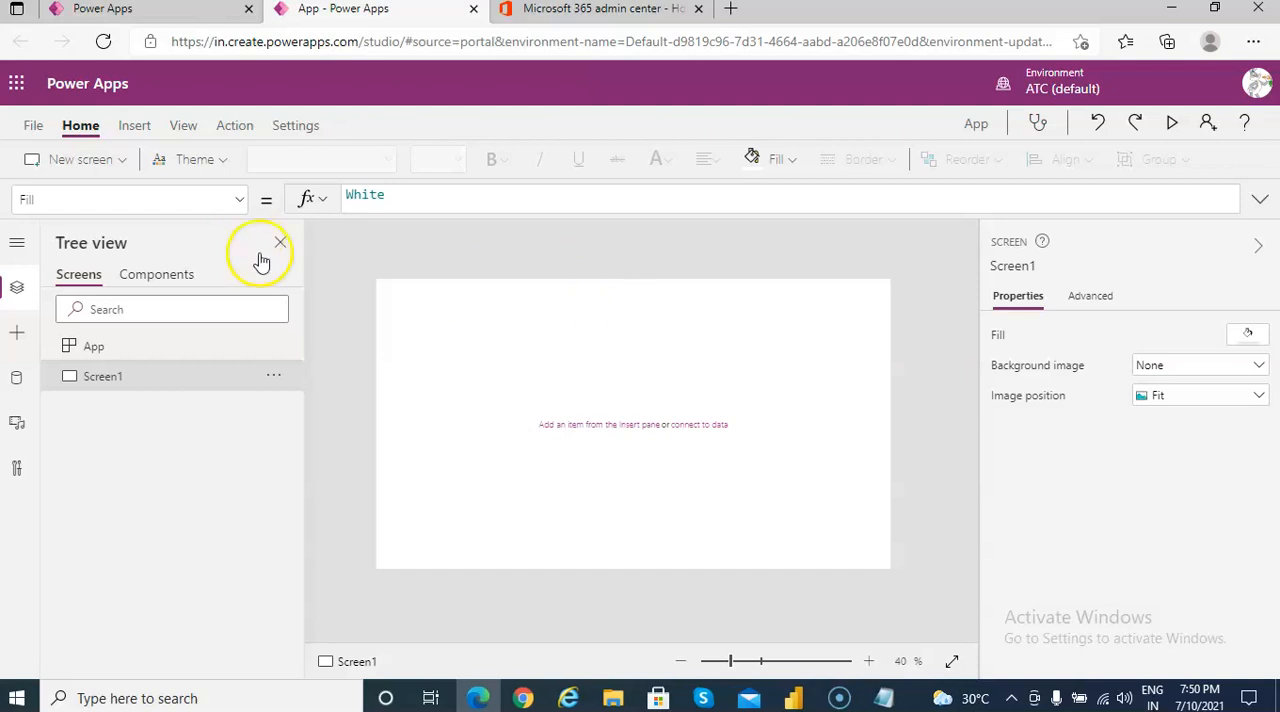
Open the Data pane to see the blank app's data sources, none connected yet
click(17, 378)
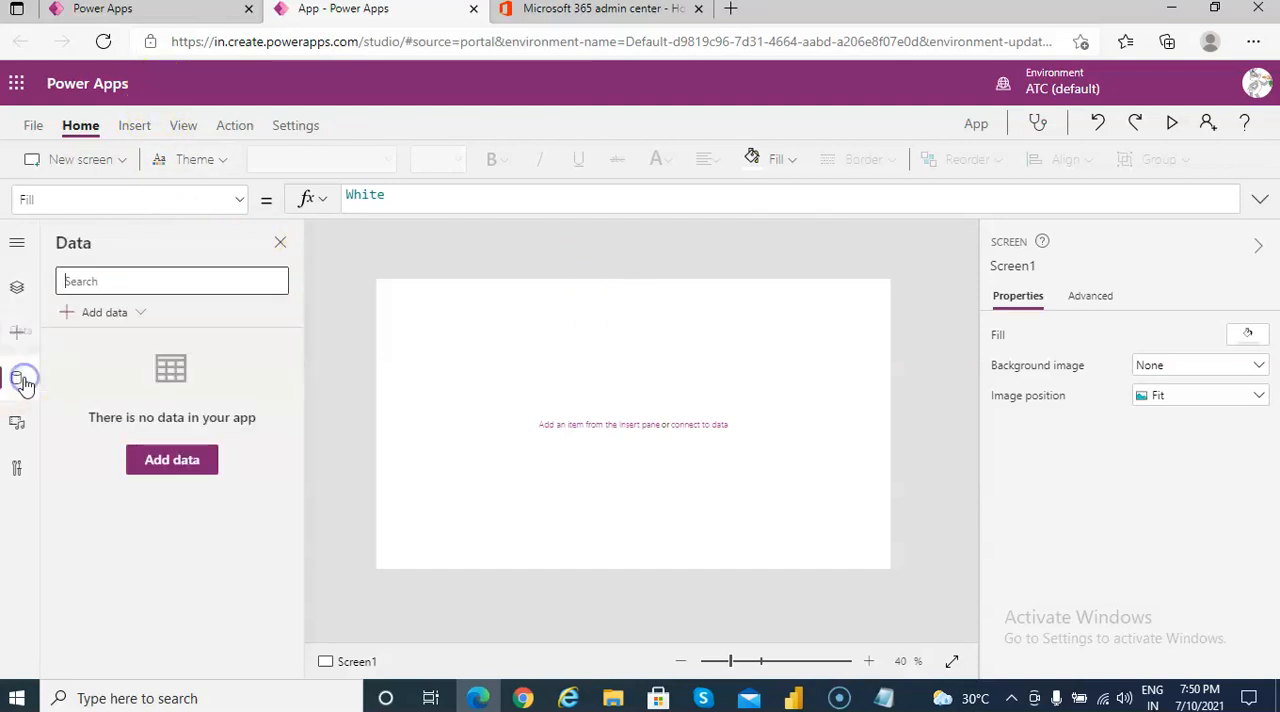
Search the data sources for 'off' and add the Office 365 Users connector
click(171, 459)
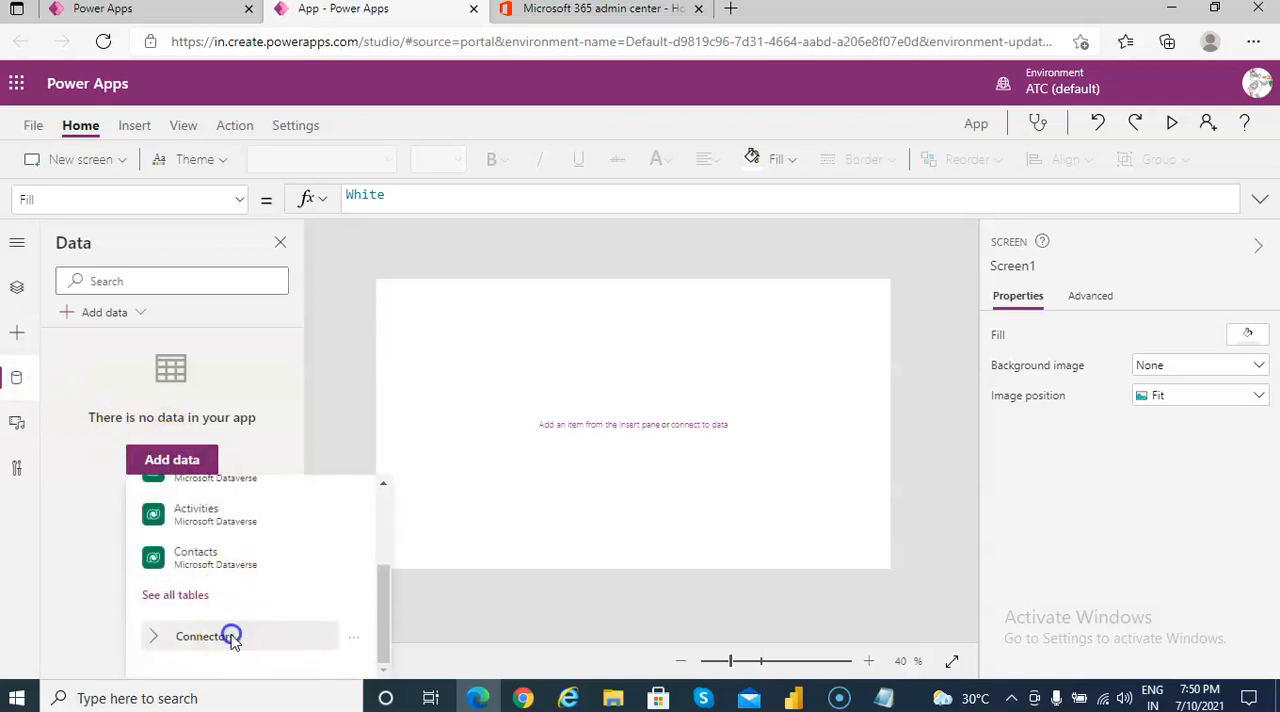
click(204, 636)
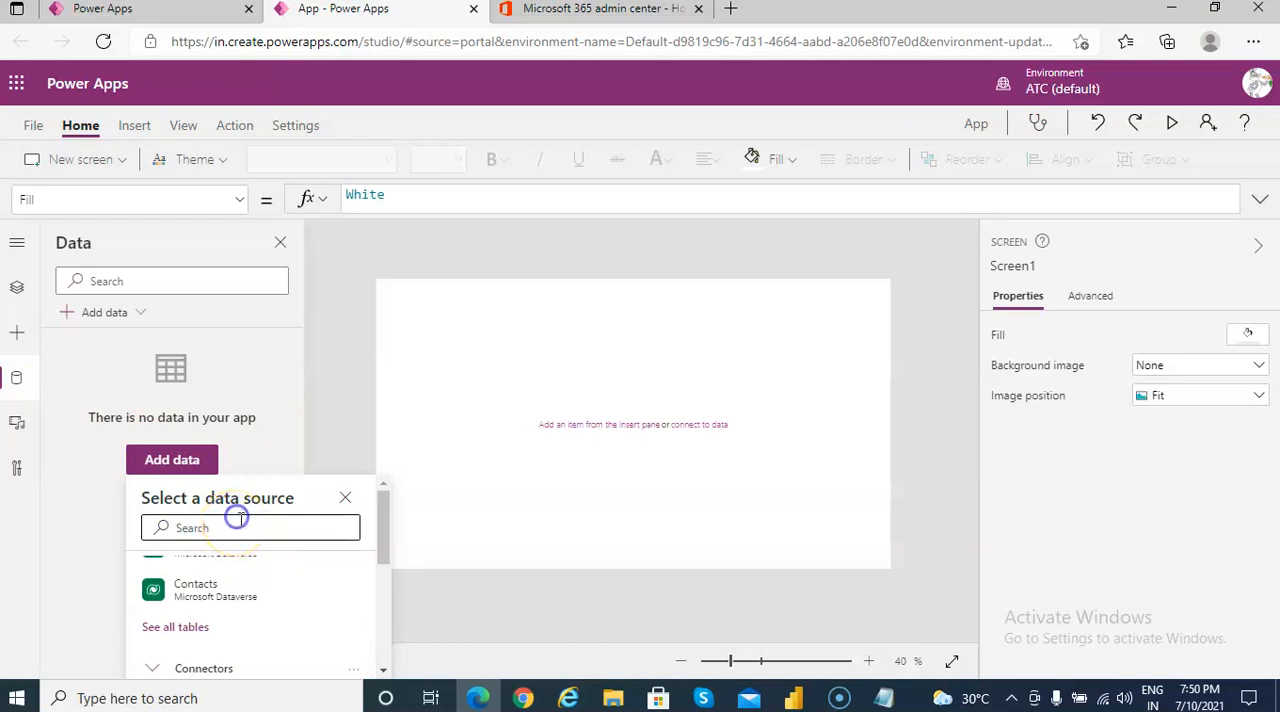
text(office36)
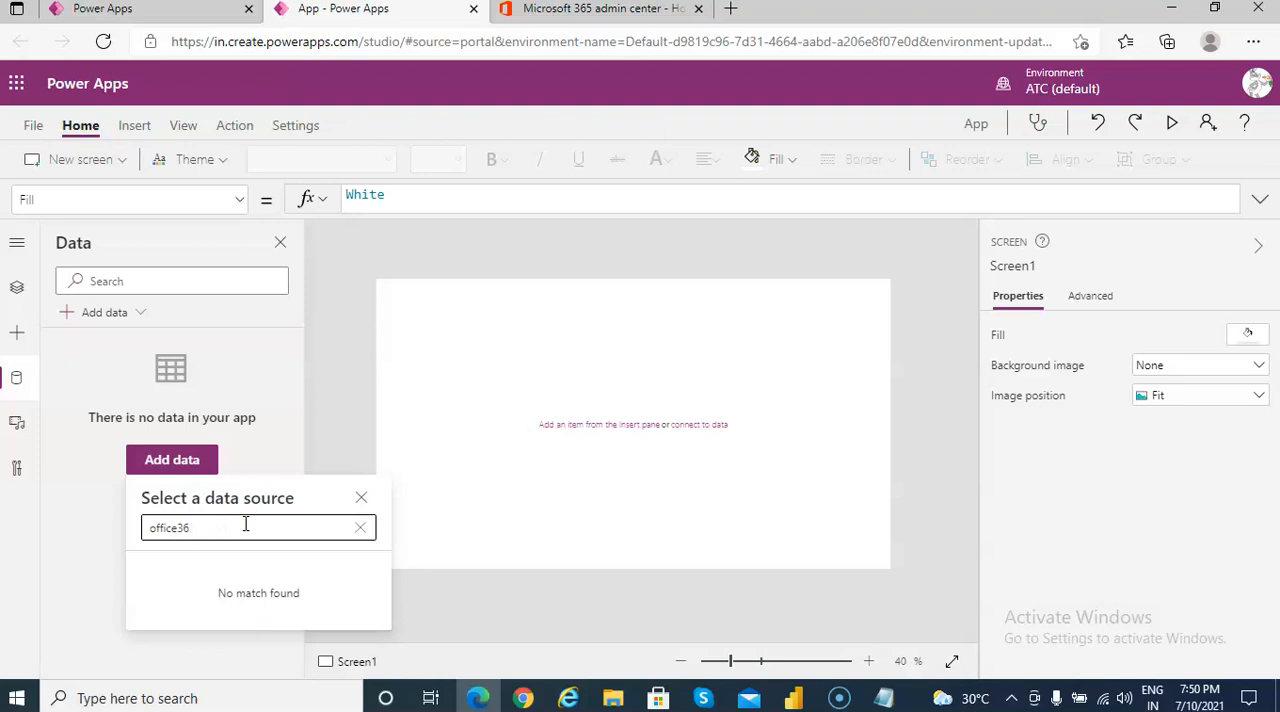
key(Backspace)
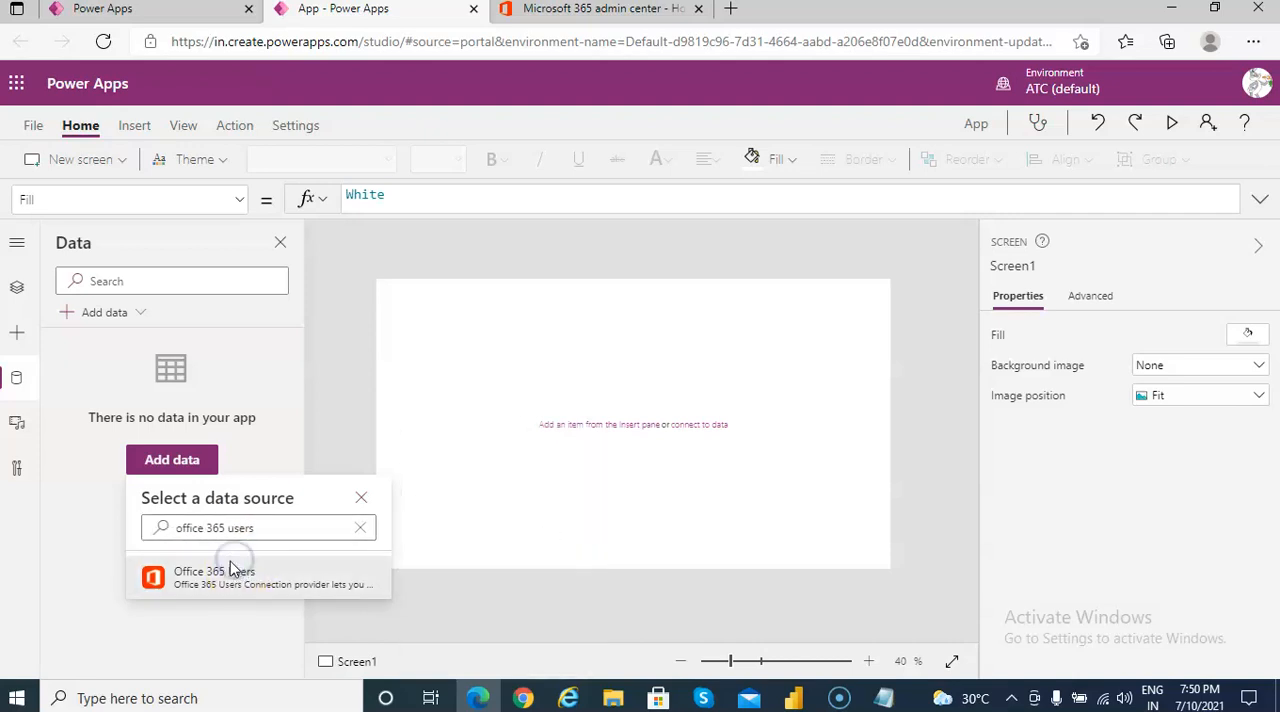
click(240, 577)
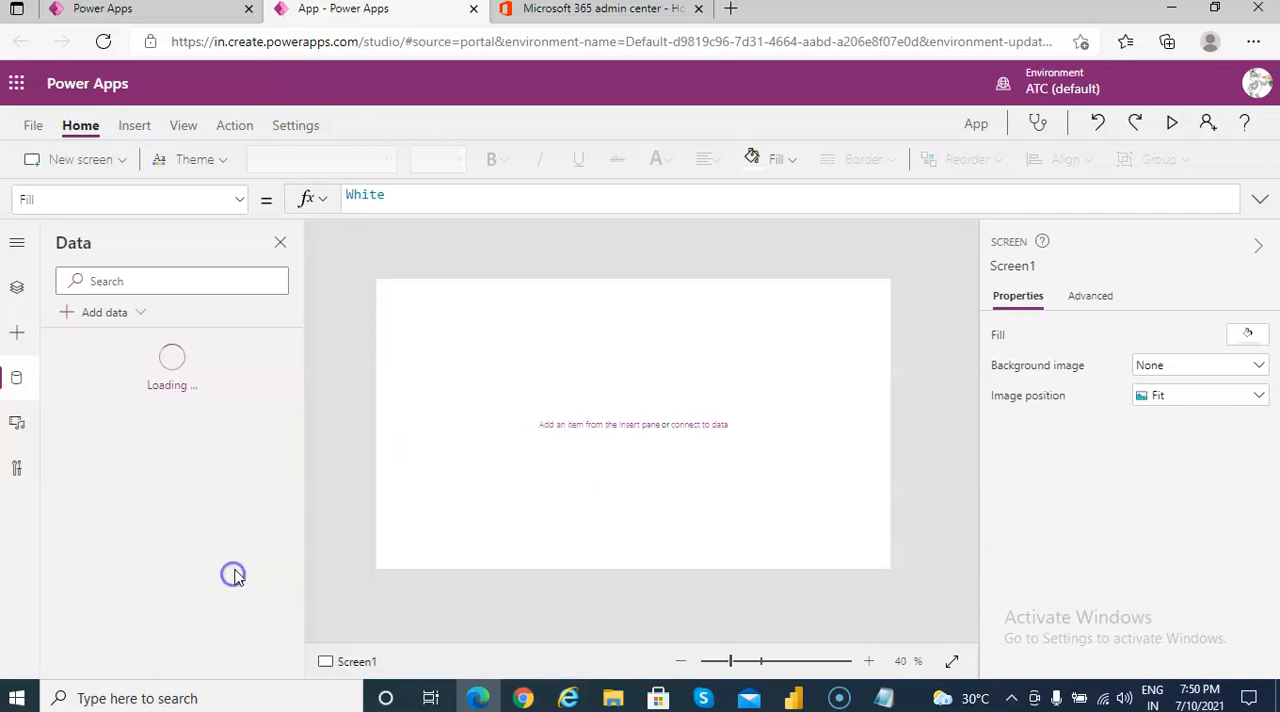
mouse_move(435, 413)
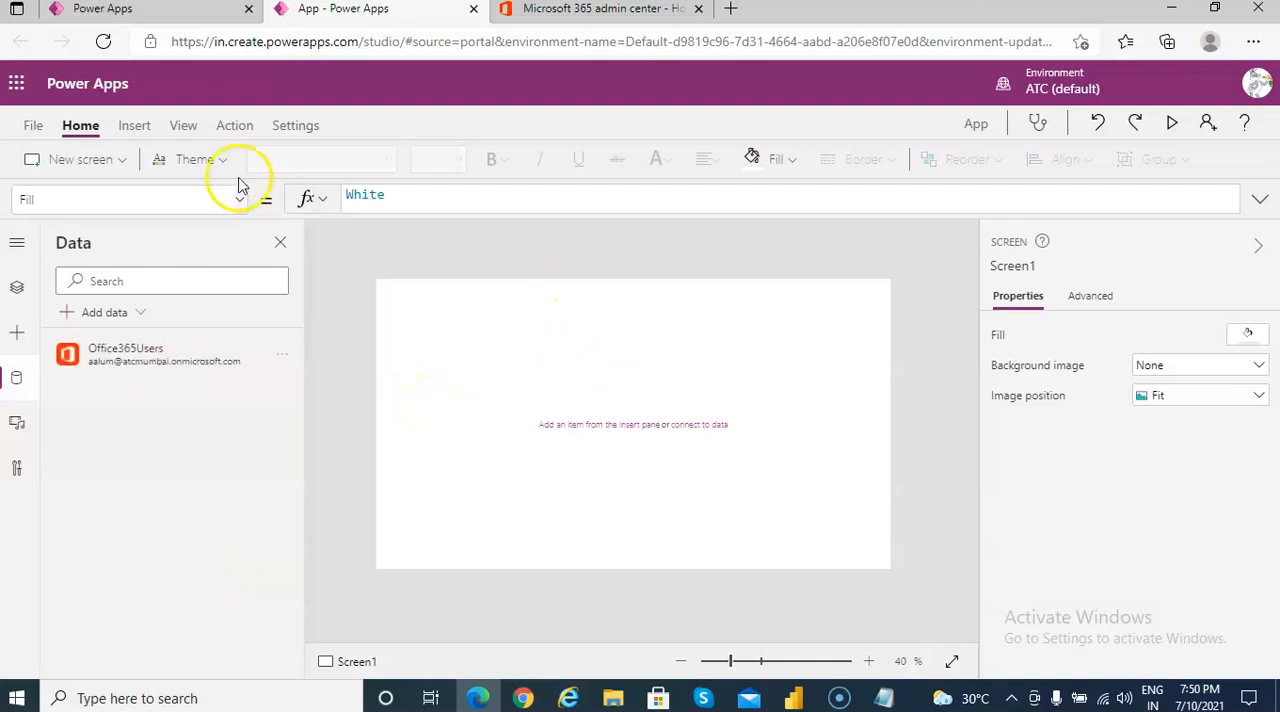
Insert a Text input control onto the top-left of the screen
click(134, 125)
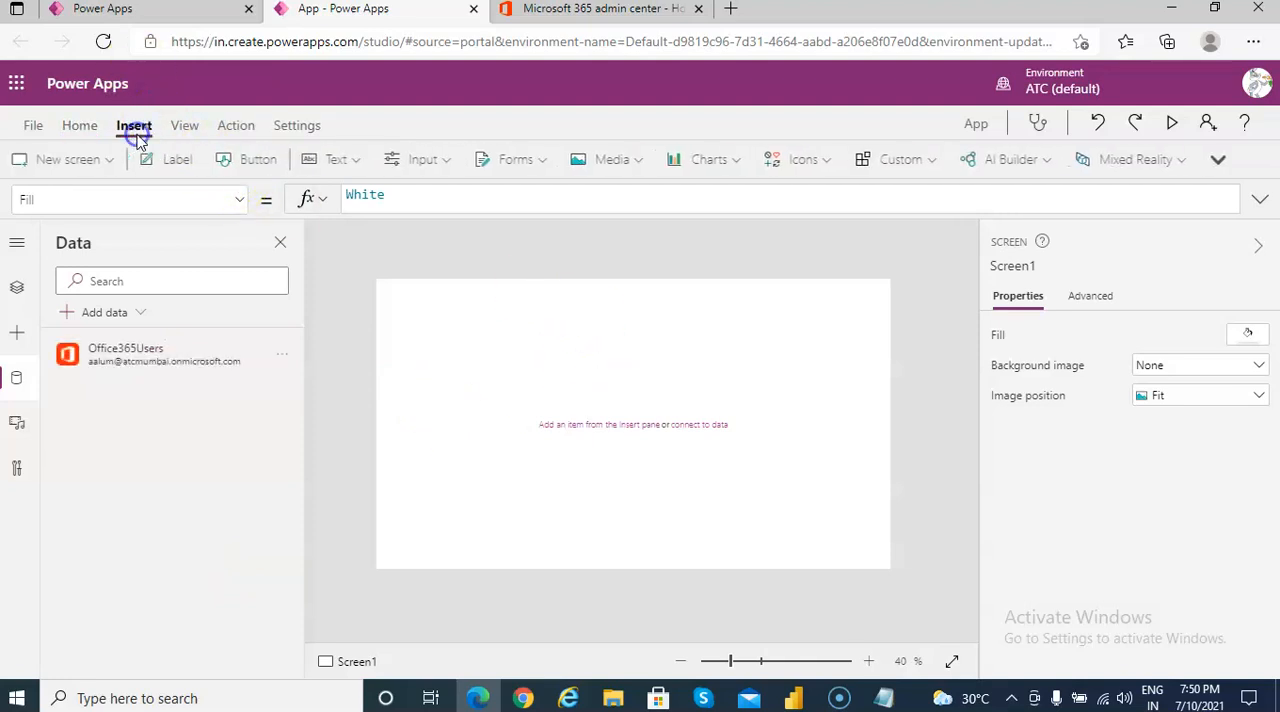
click(349, 159)
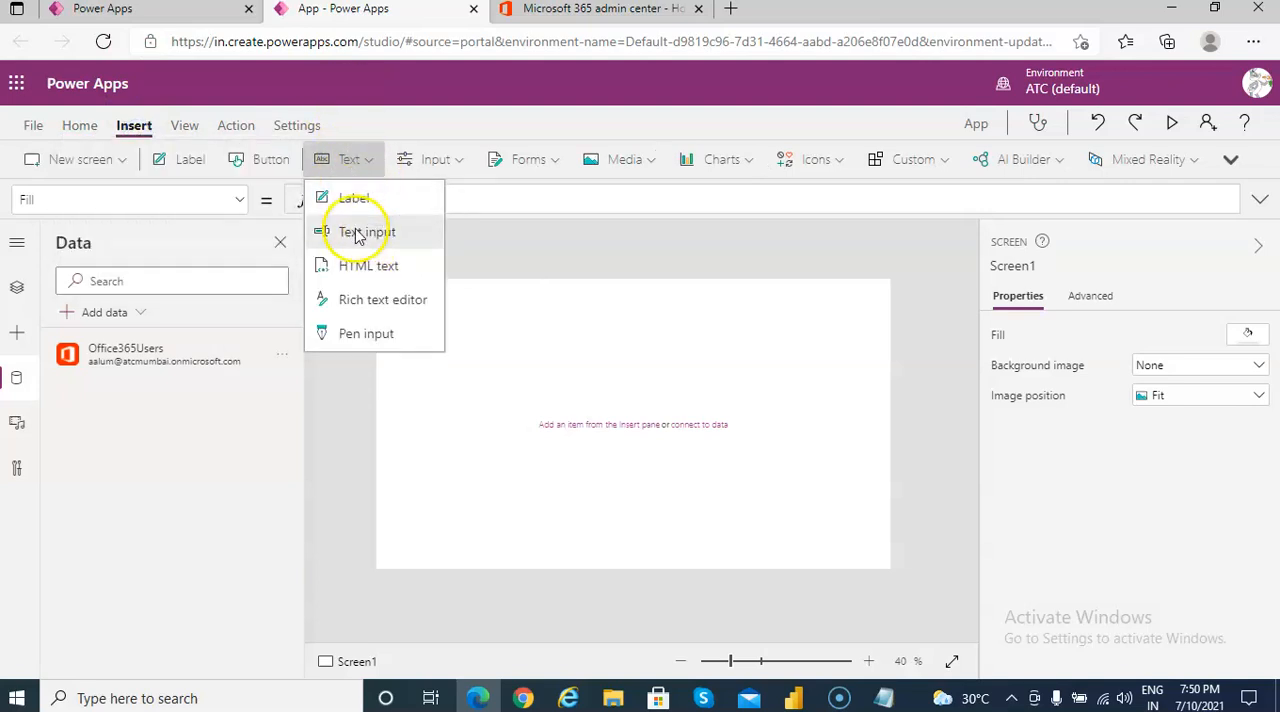
click(367, 231)
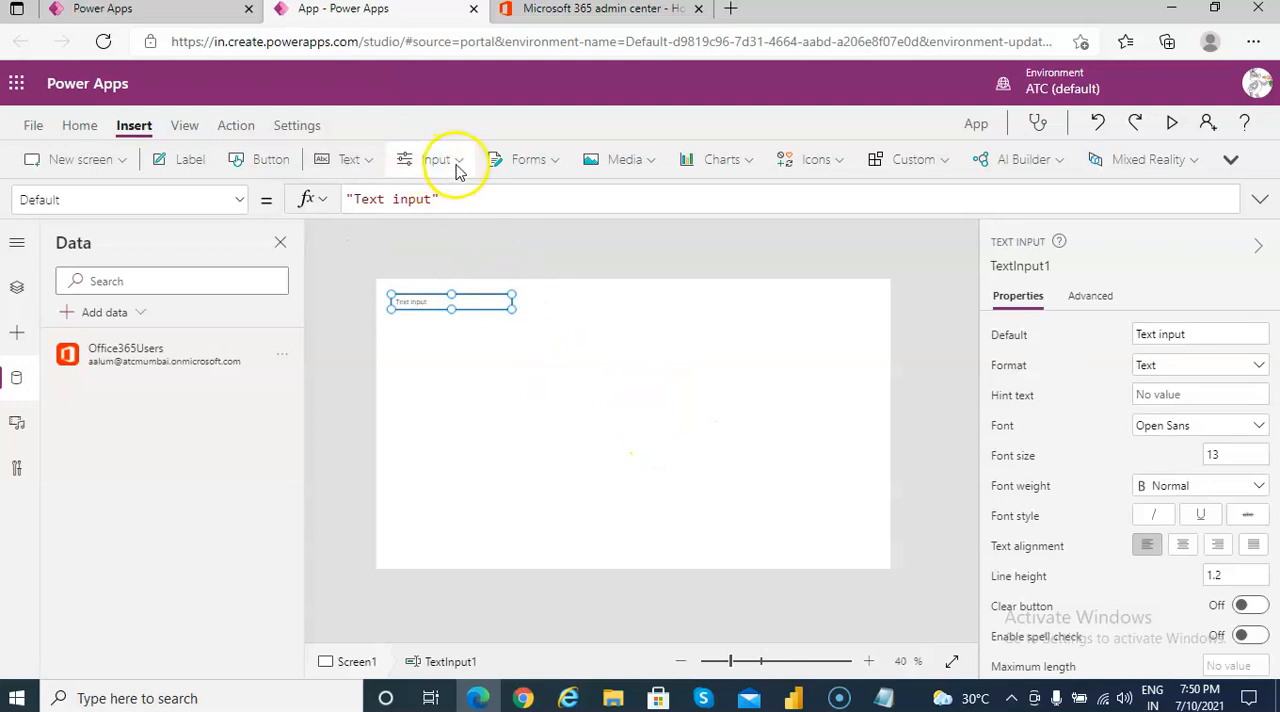
click(435, 159)
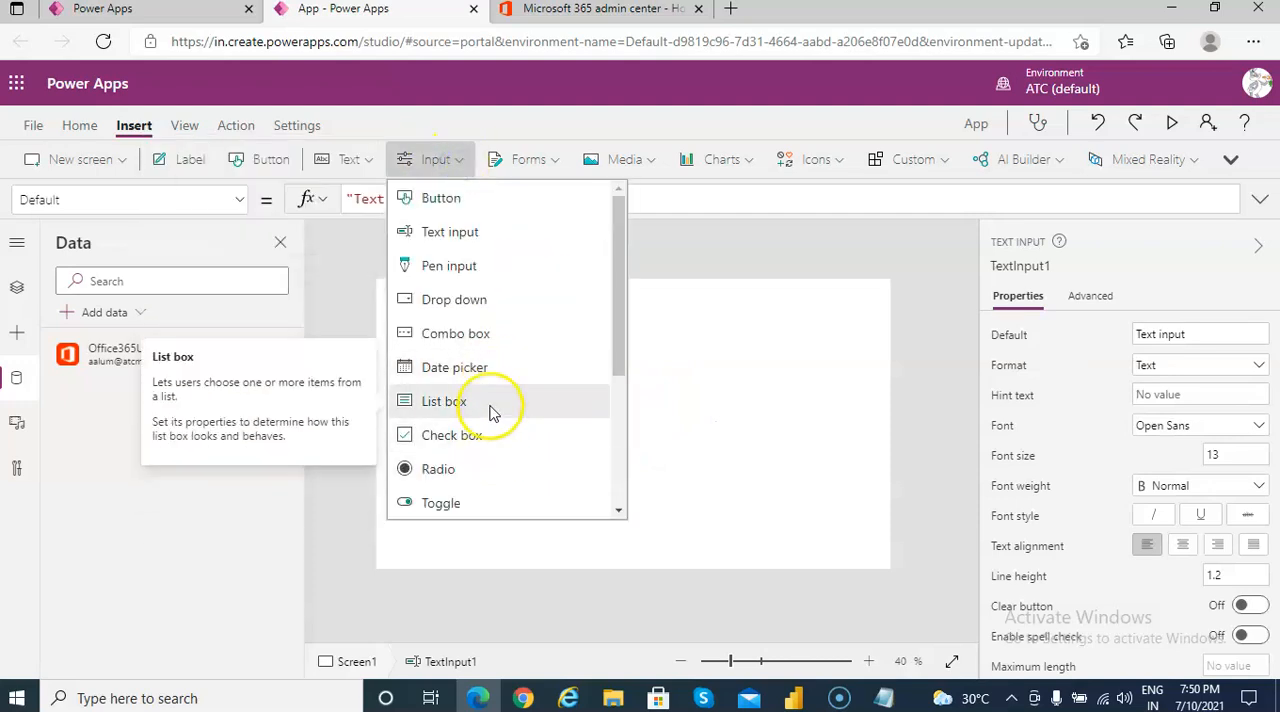
Insert a List box control beside the text input
click(443, 401)
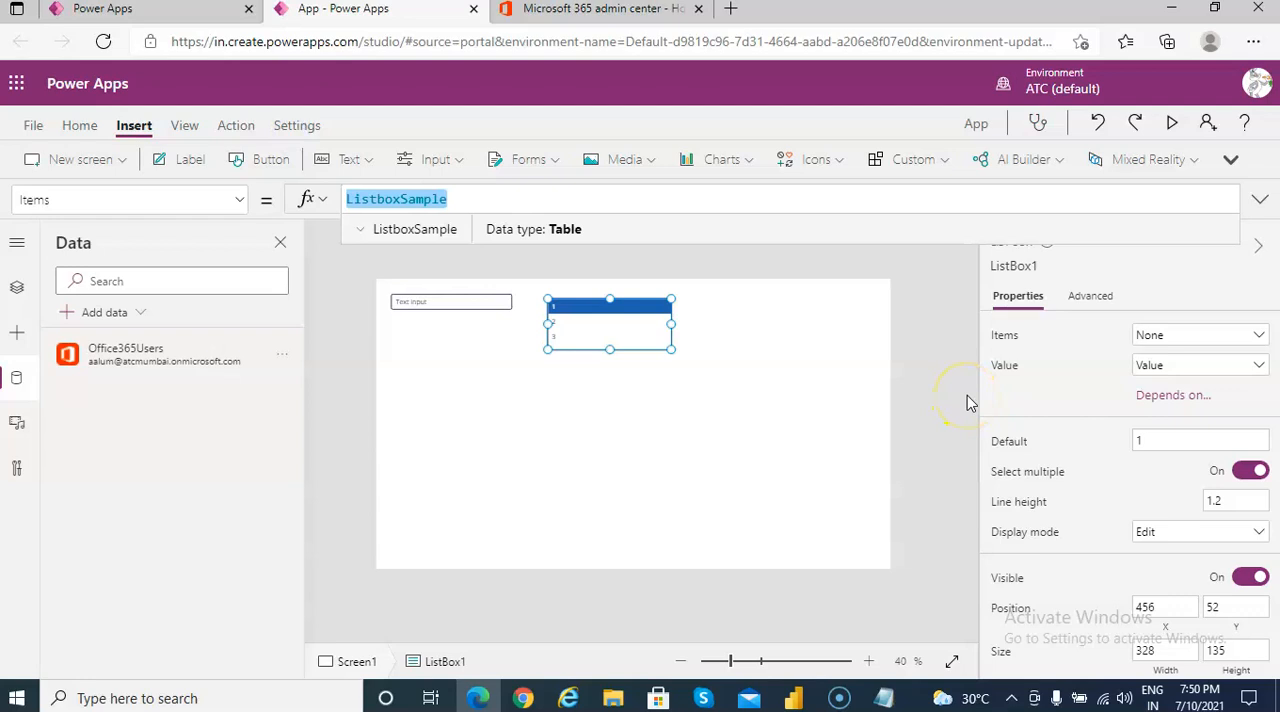
Set ListBox1 Items to Office365Users.SearchUser({searchTerm:TextInput1.Text}).DisplayName
text(Office)
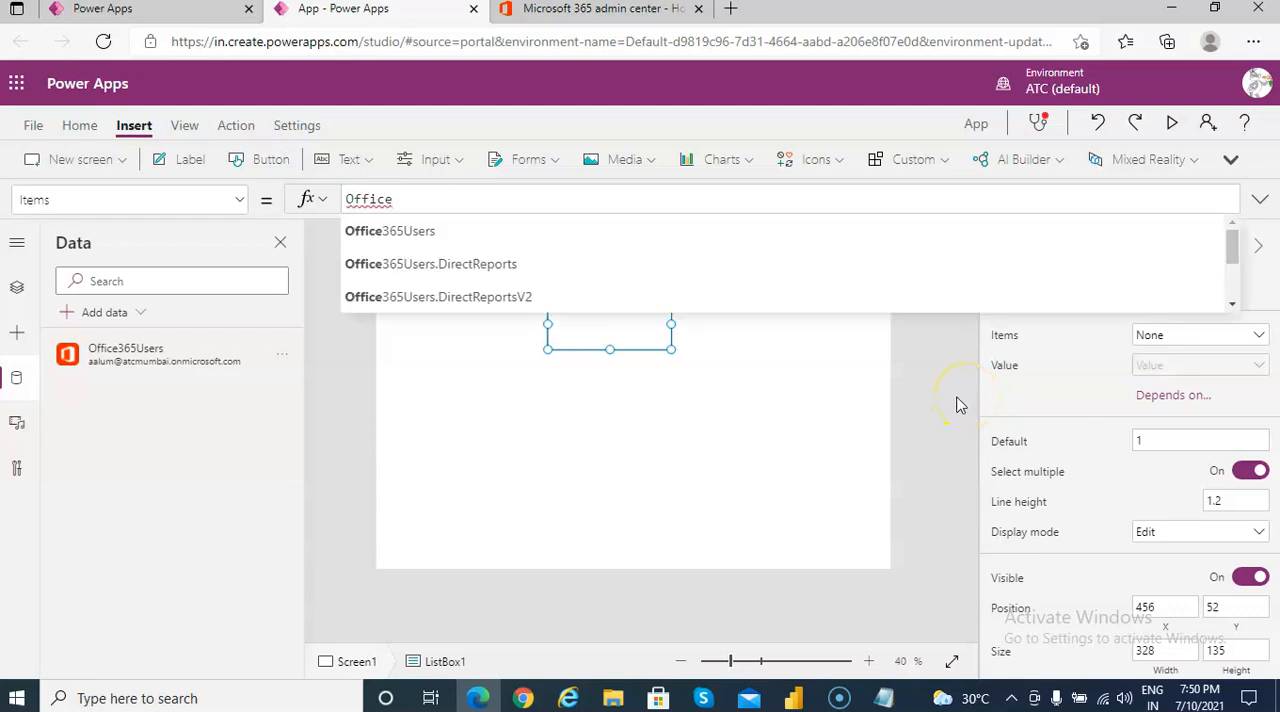
mouse_move(960, 400)
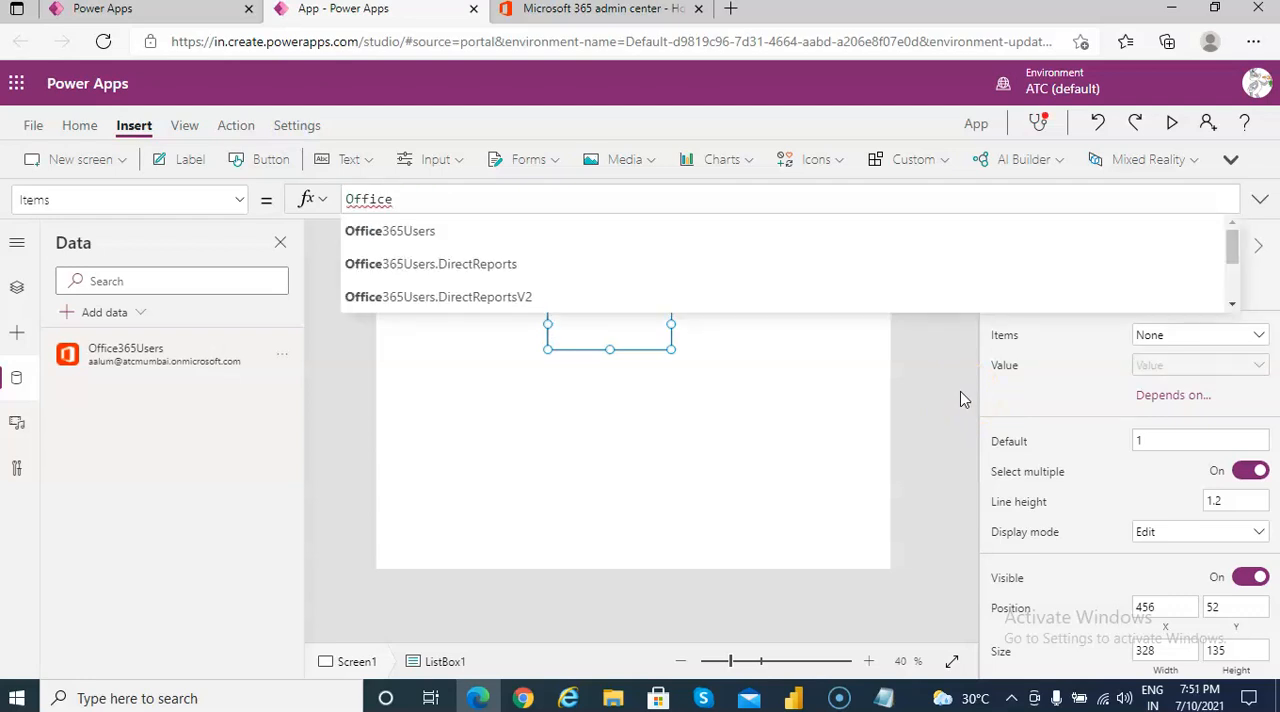
text(365Users.SearchUser)
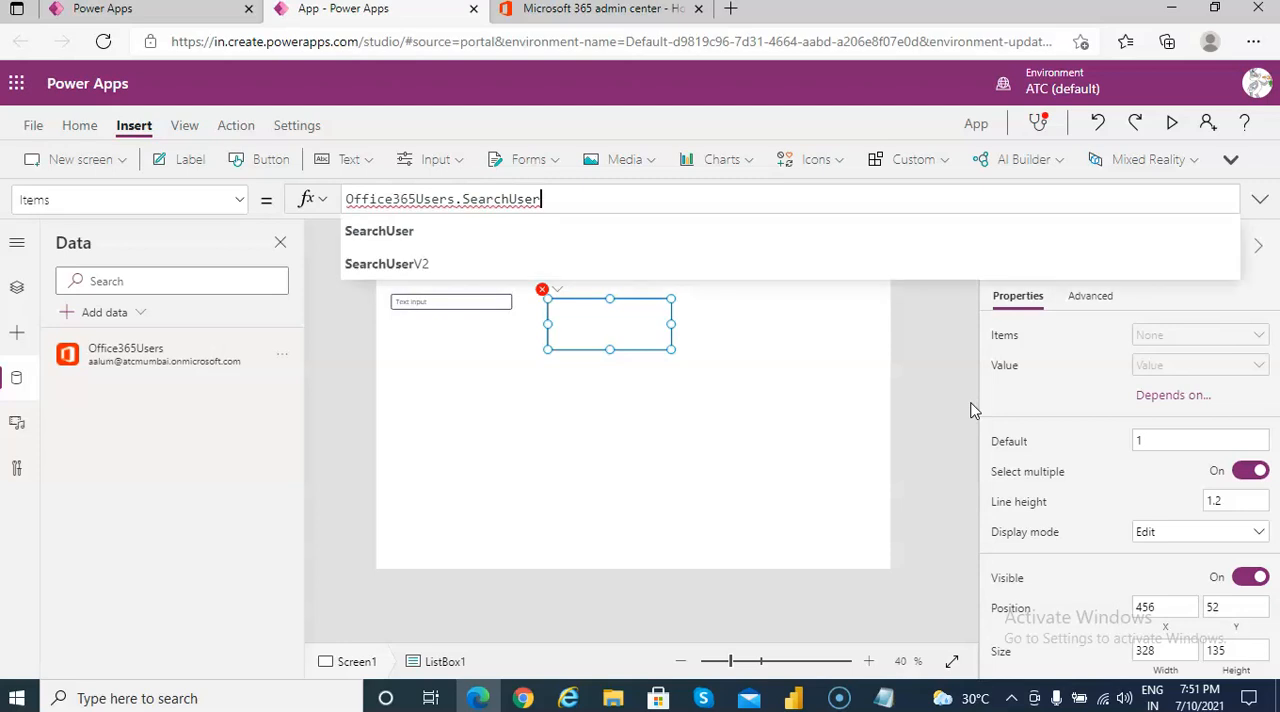
text(()
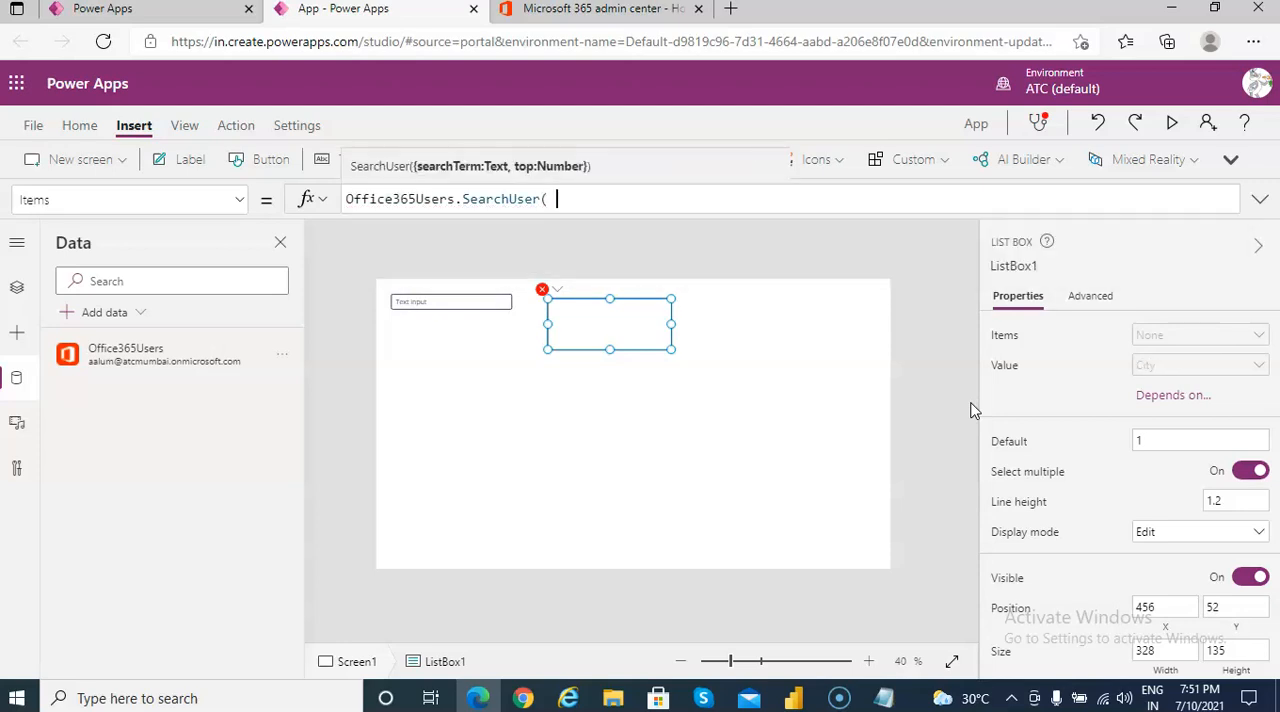
text({)
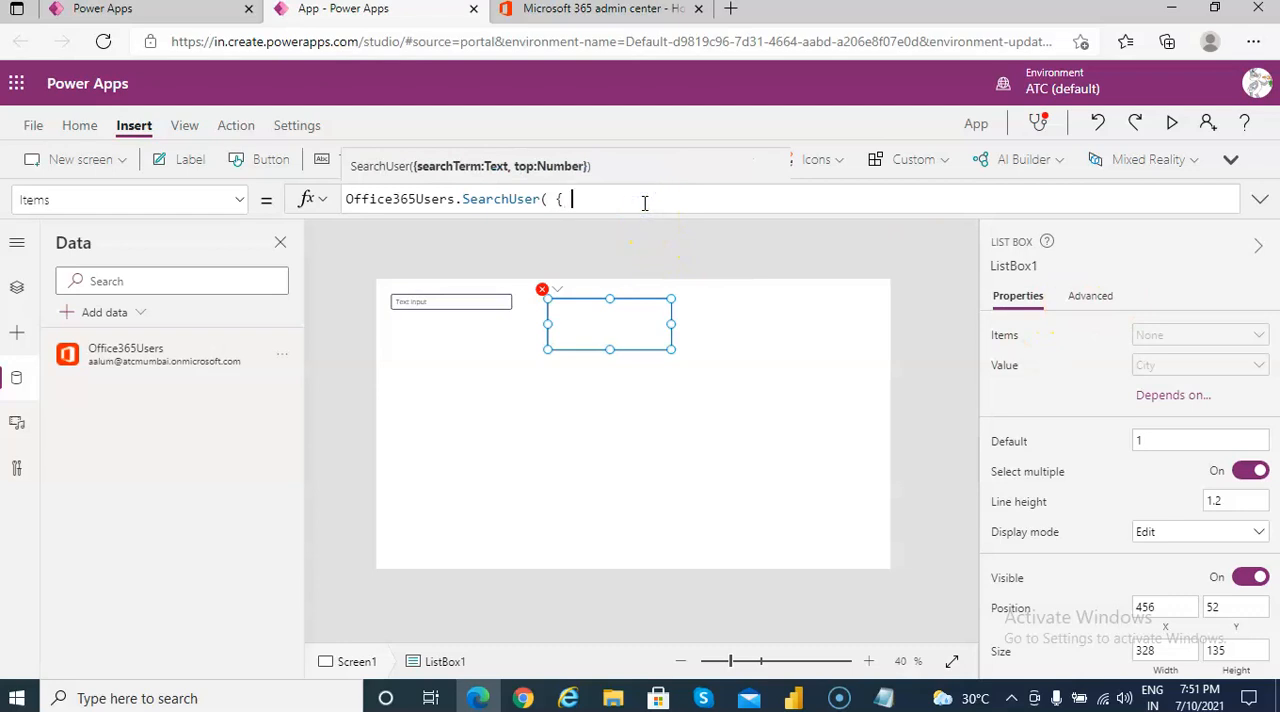
text(search)
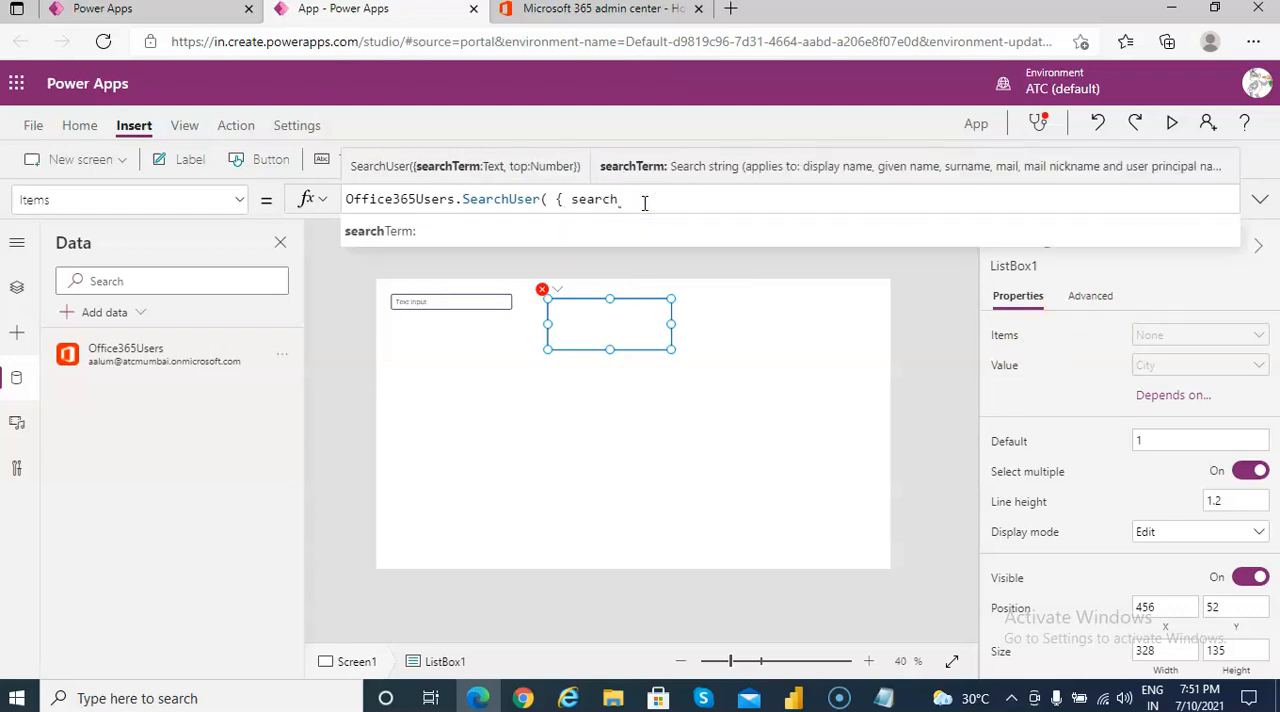
text(Term)
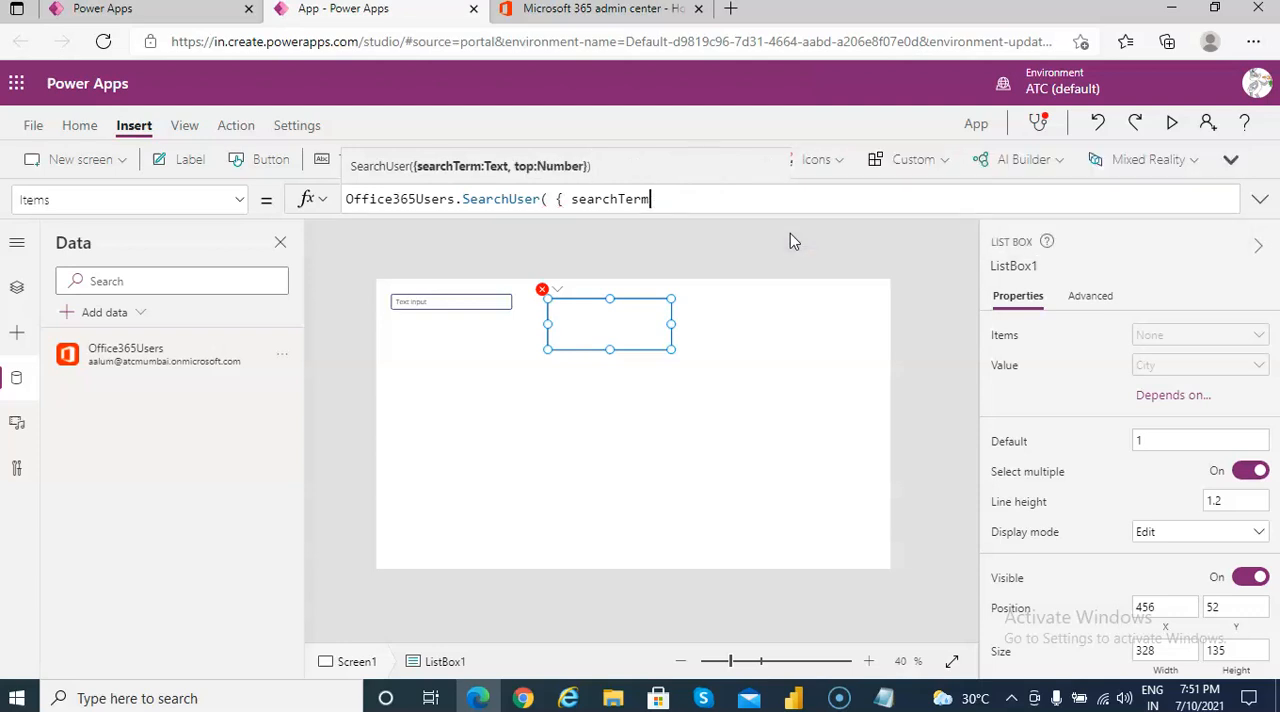
text(:)
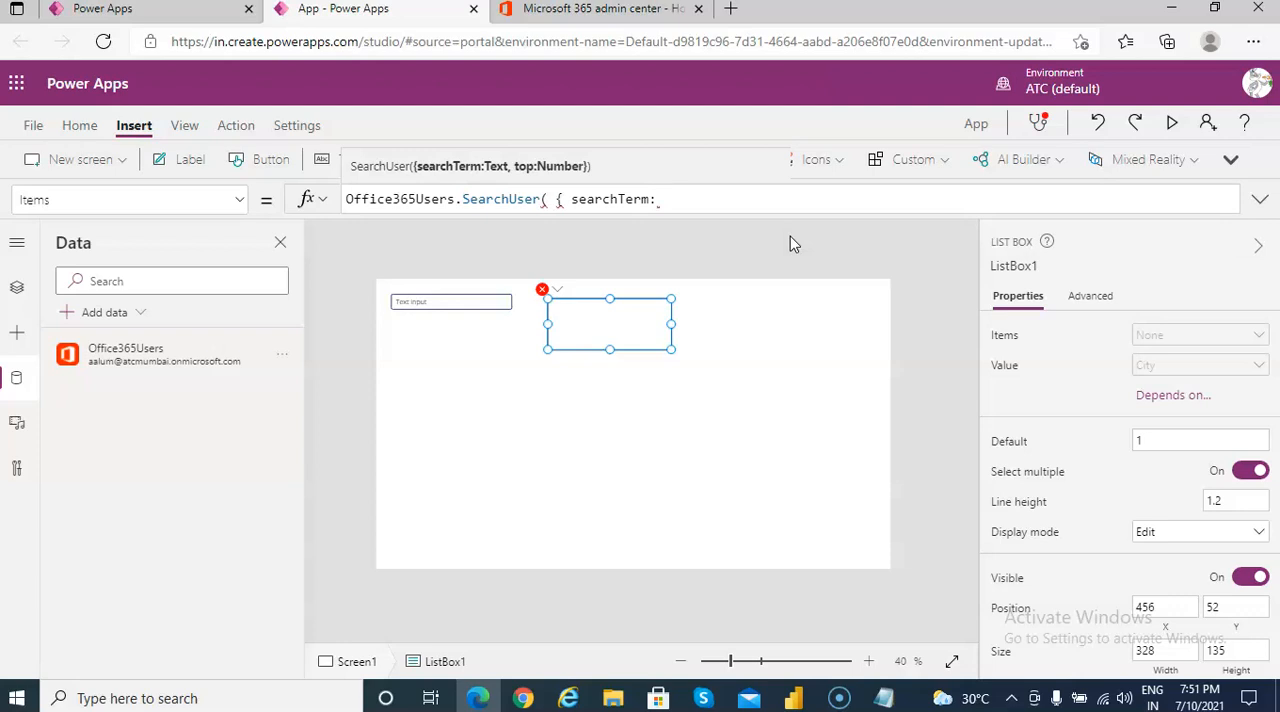
text(T)
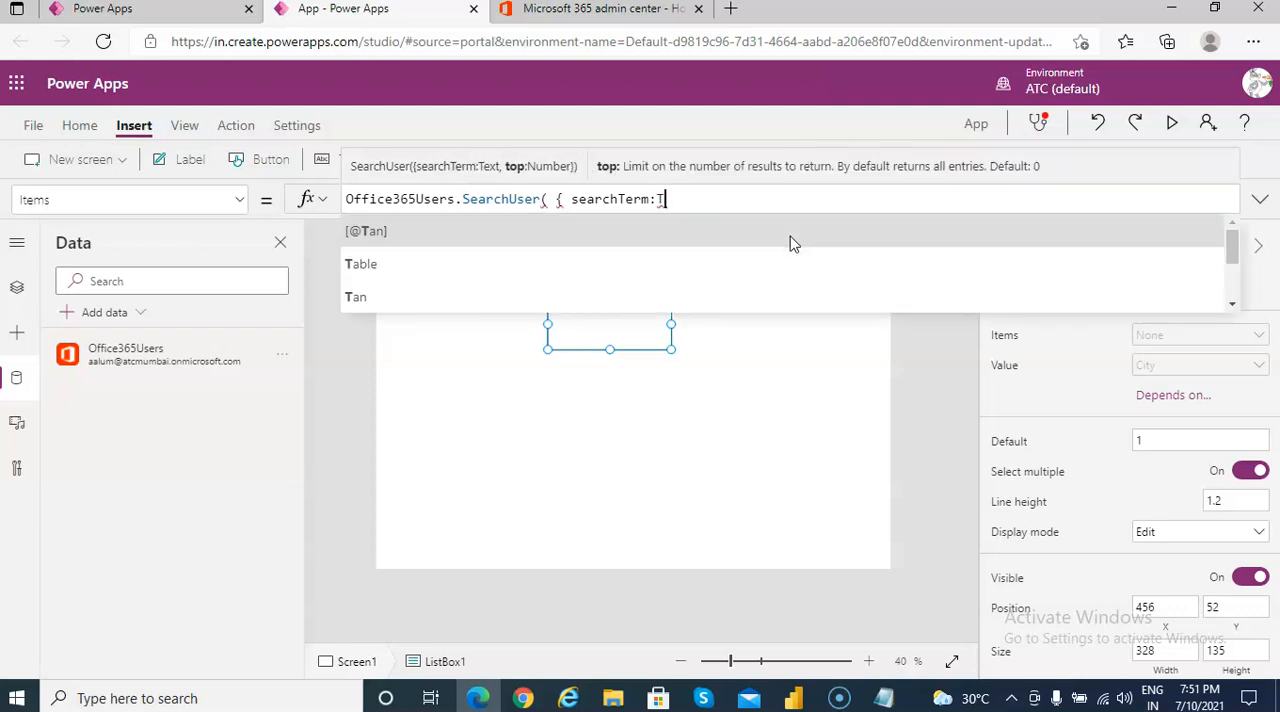
text(extInput1)
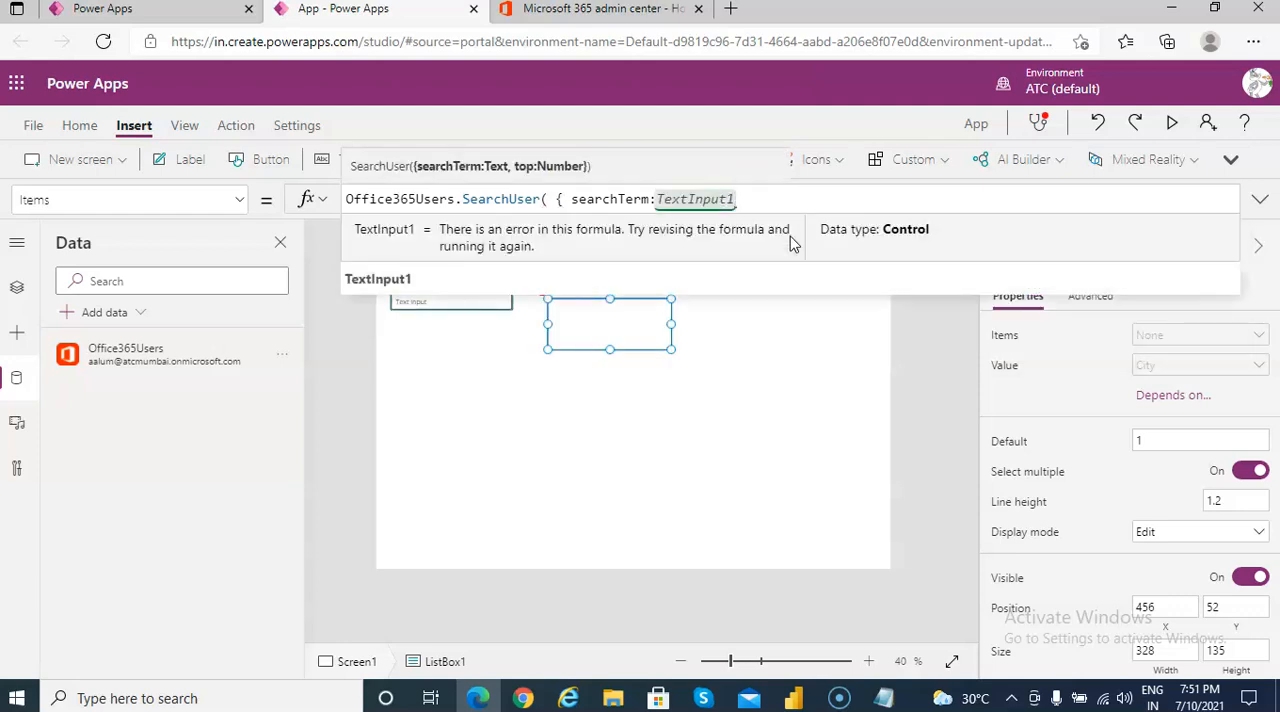
text(.Text})
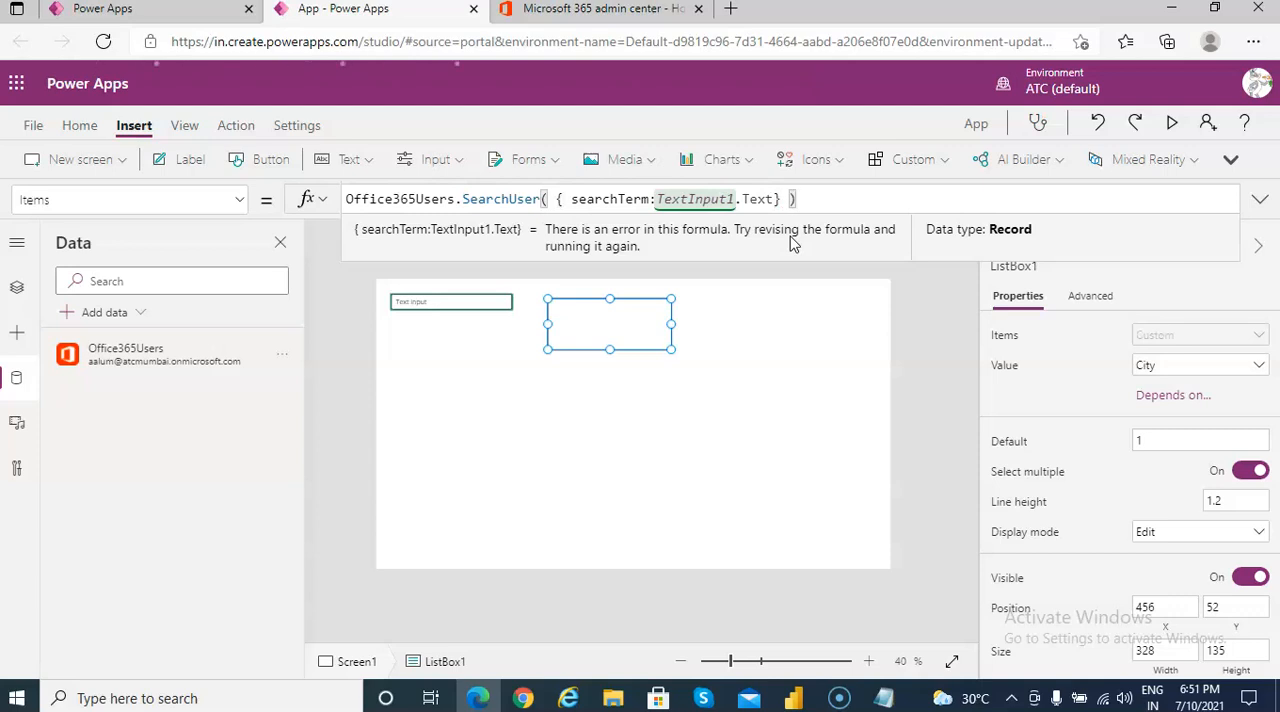
text(.D)
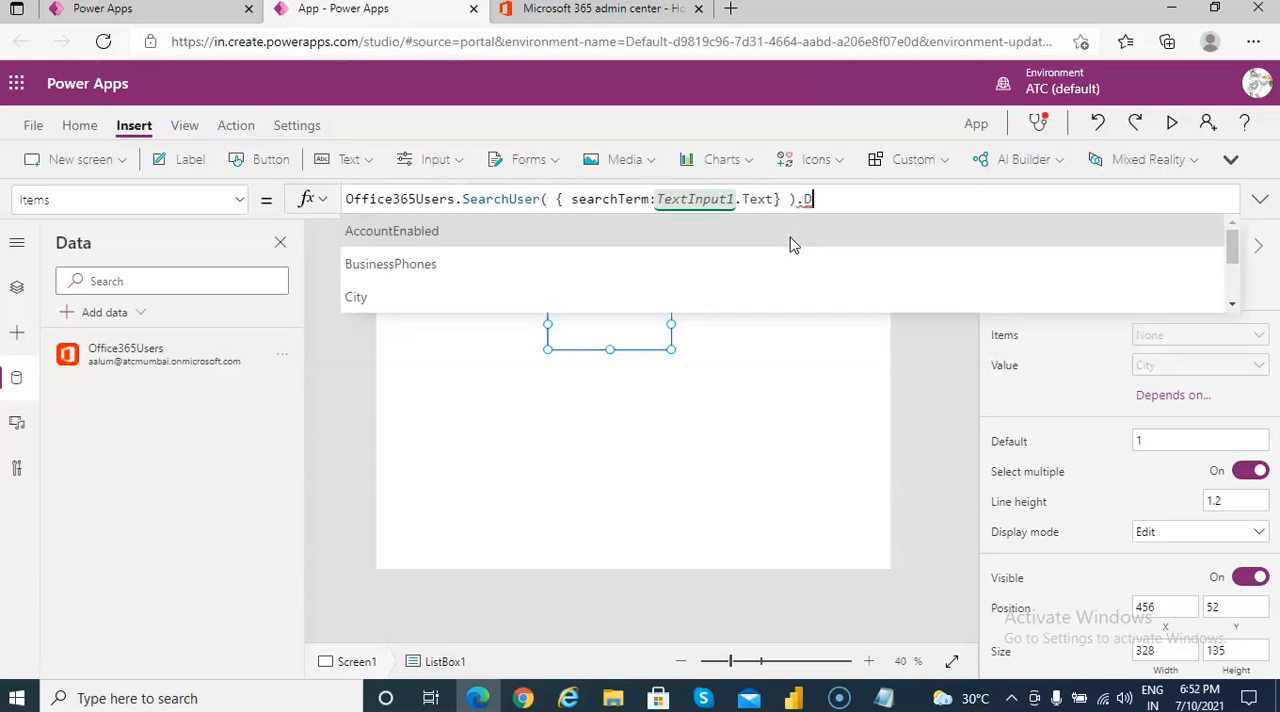
text(isplayName)
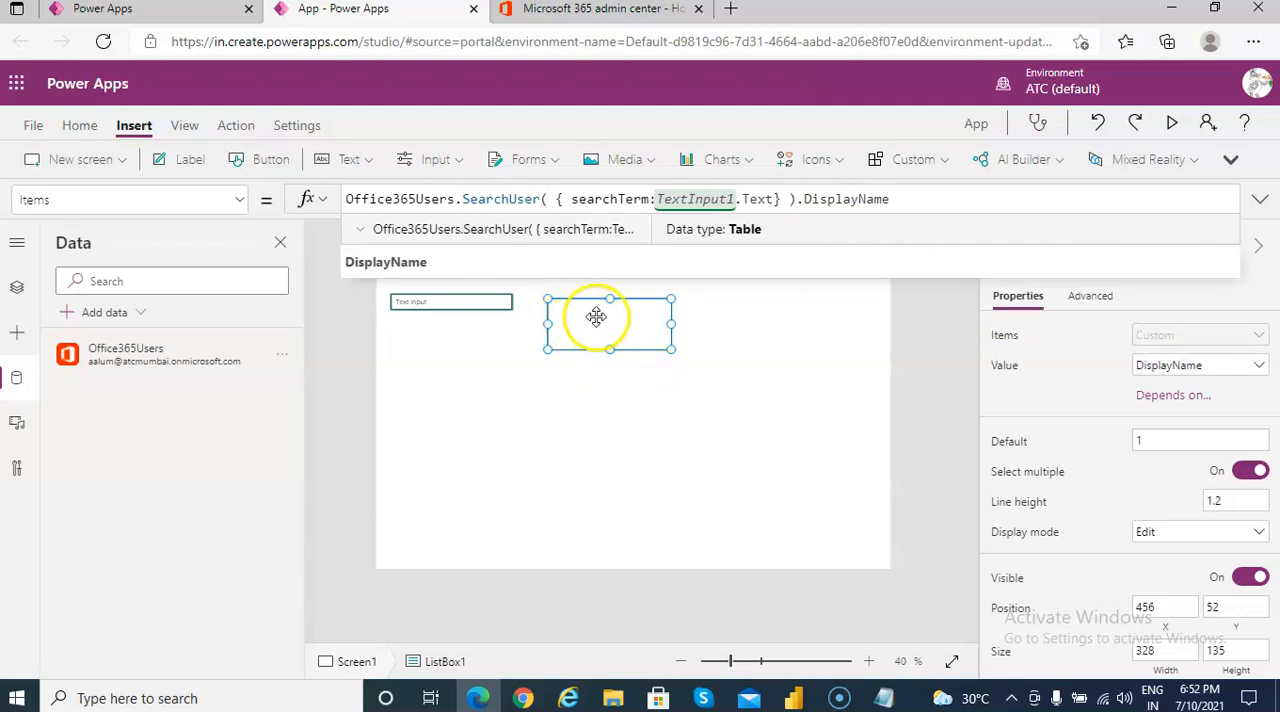
mouse_move(455, 305)
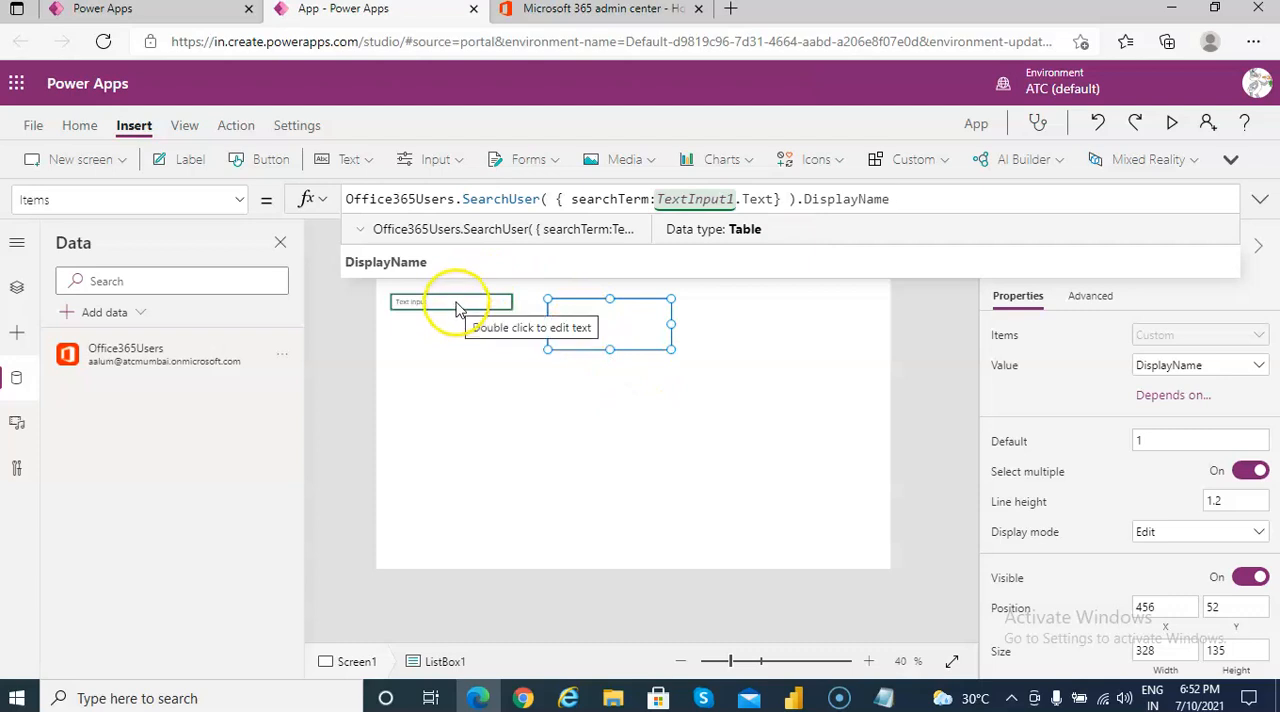
mouse_move(540, 338)
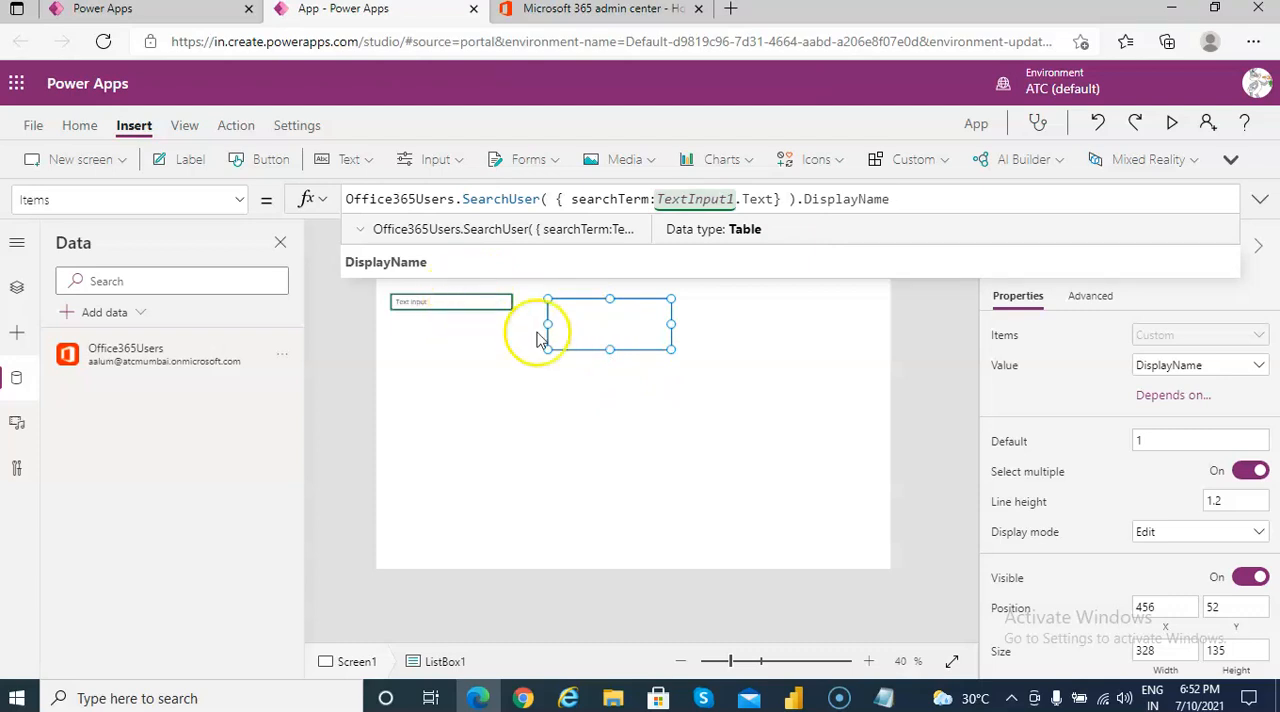
mouse_move(795, 220)
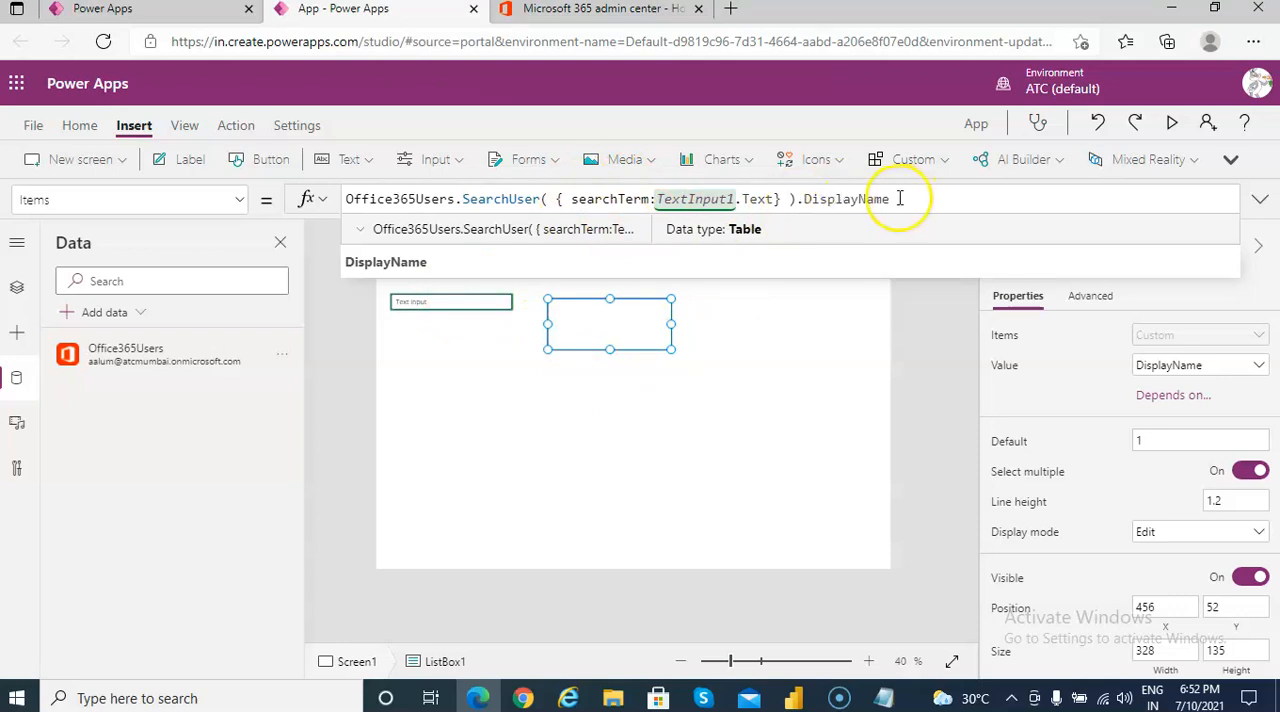
mouse_move(707, 410)
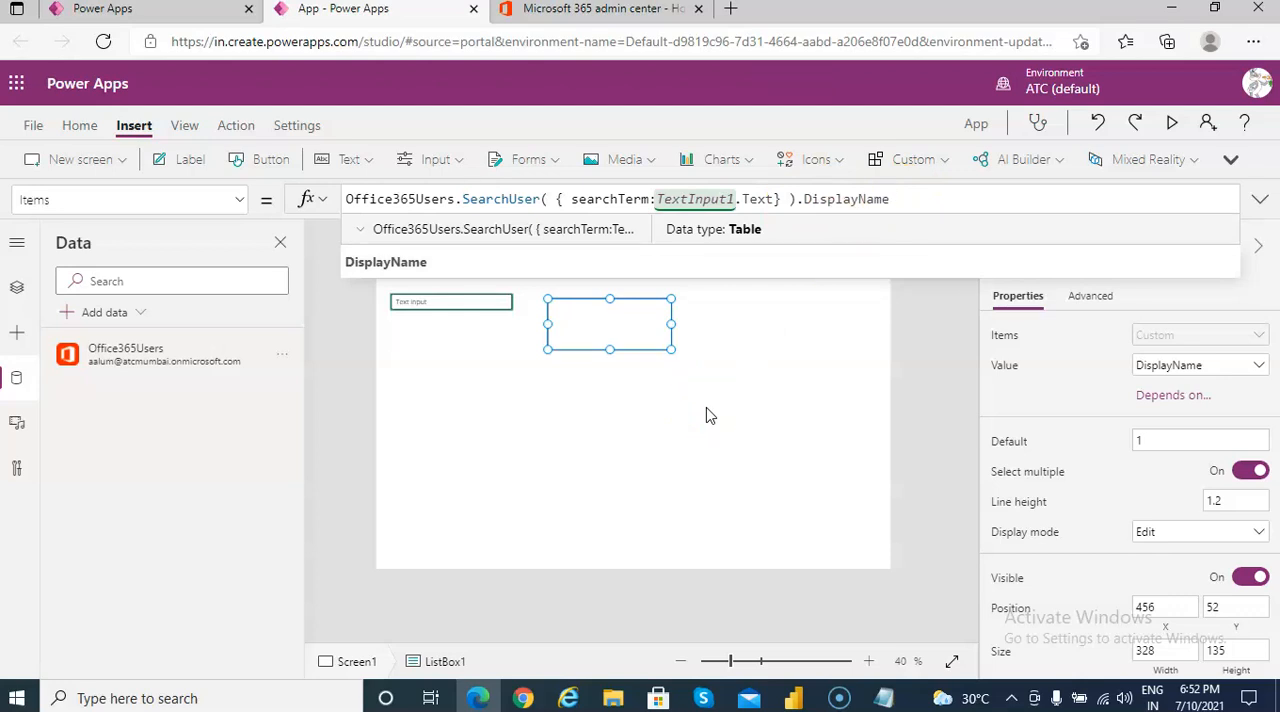
click(630, 320)
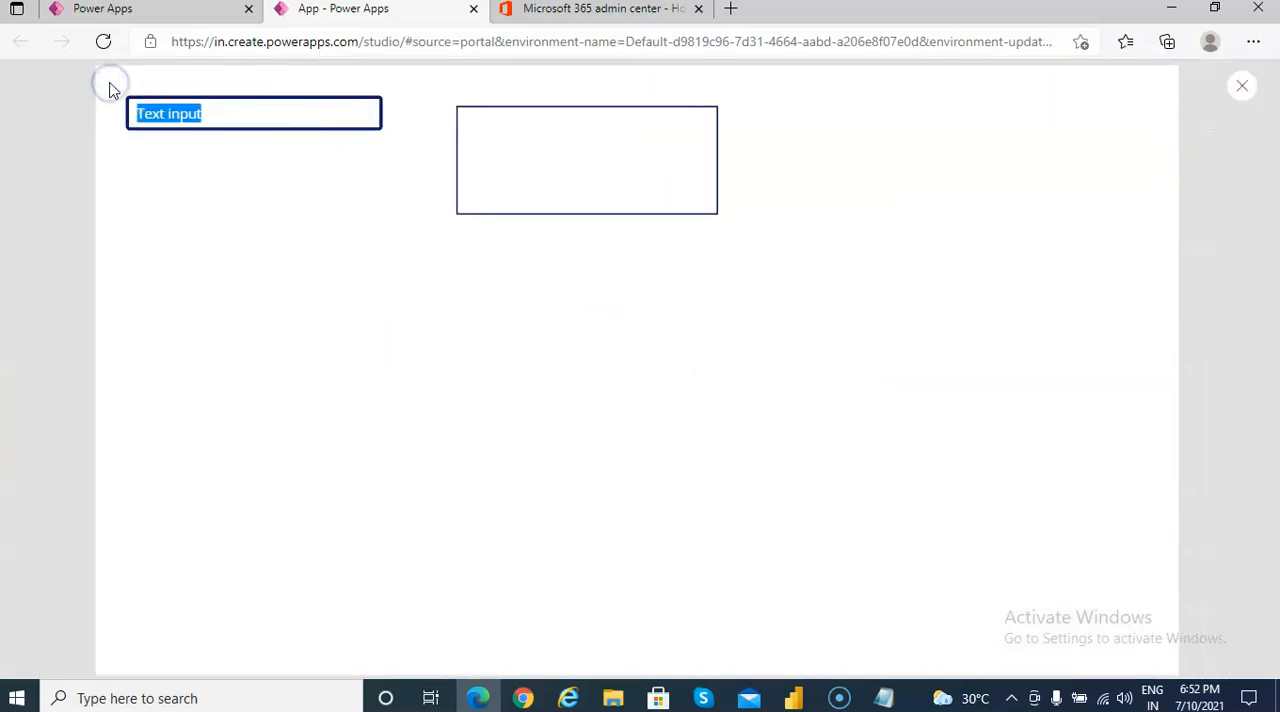
In preview, search 'aa', 'mi' and 'ty' to check matching user names appear
text(aa)
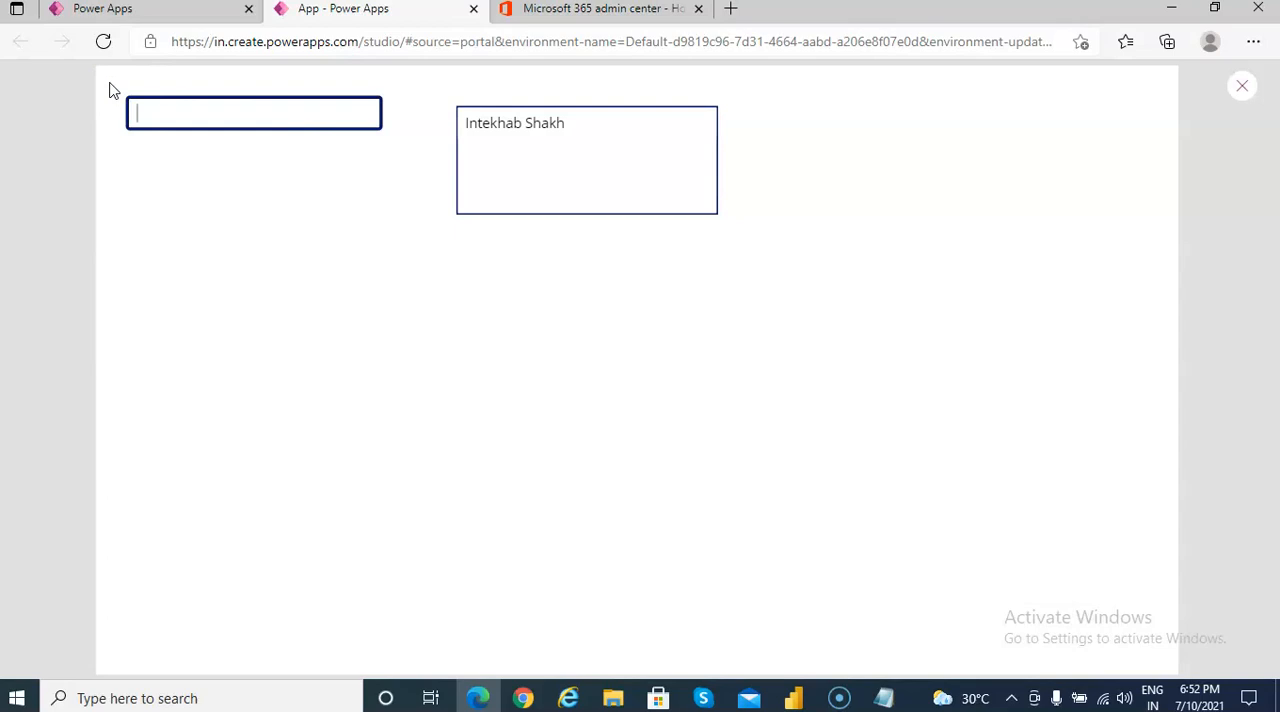
text(mi)
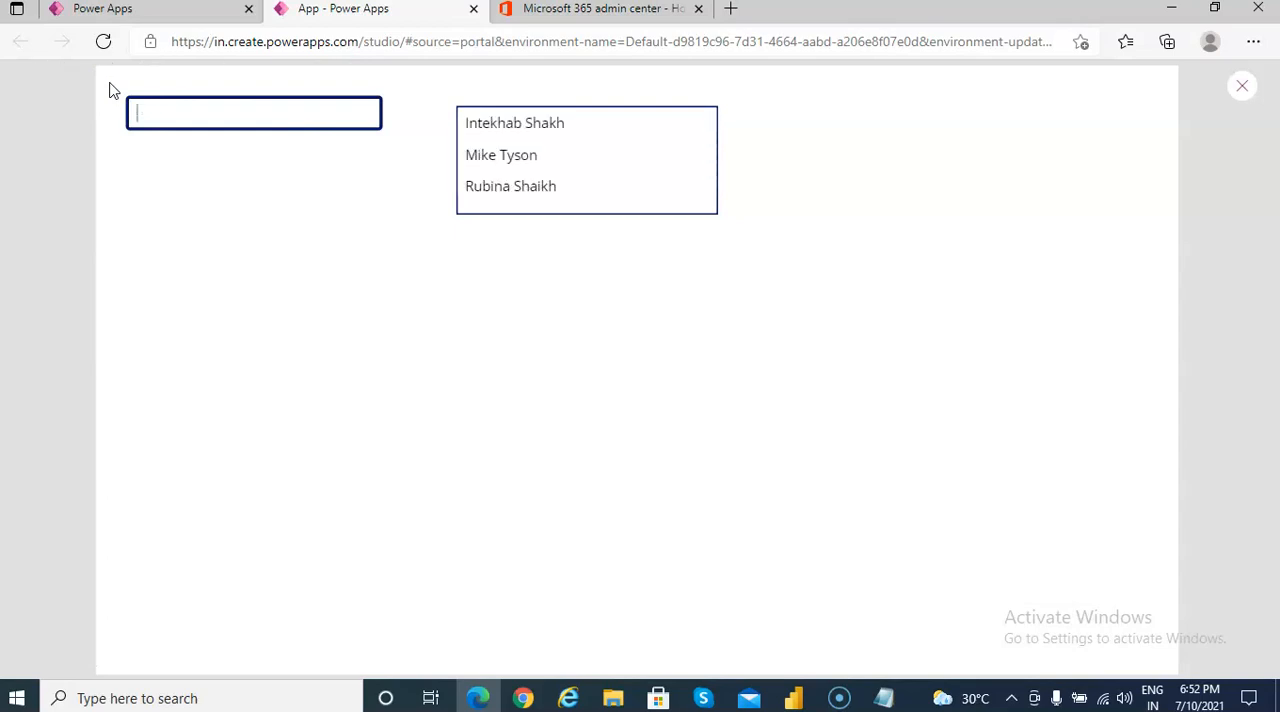
text(ty)
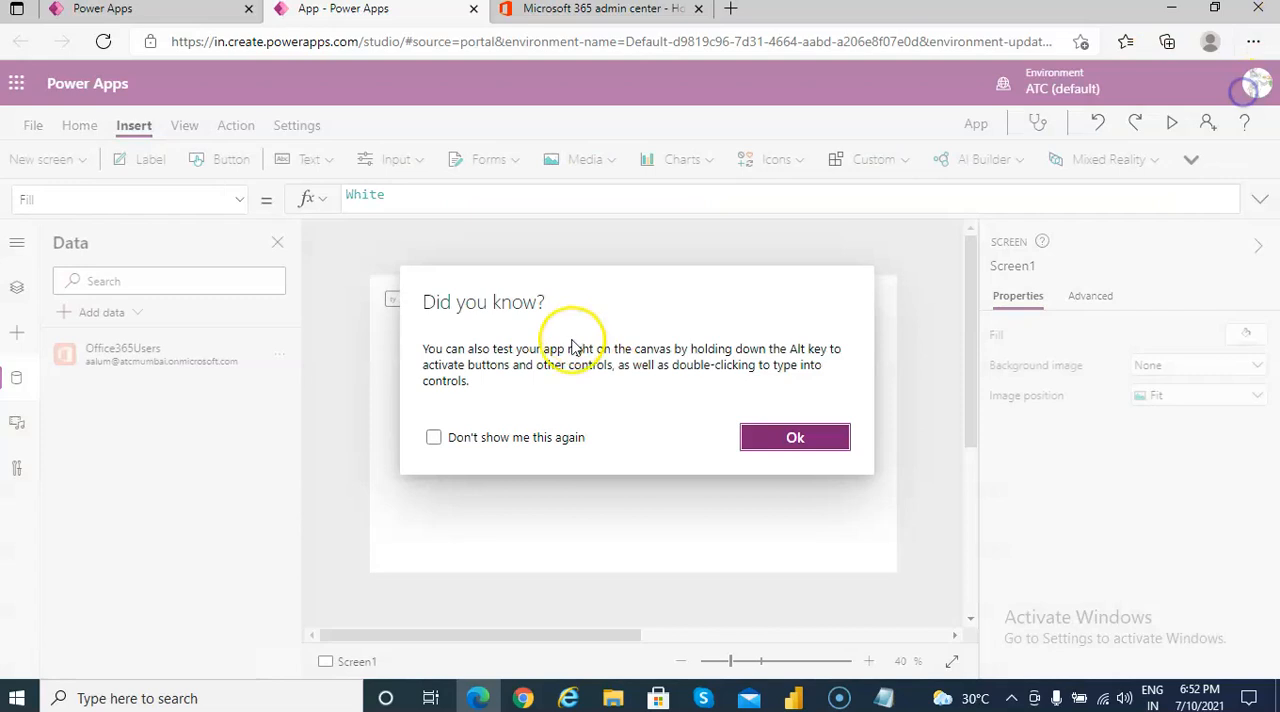
Dismiss the 'Did you know?' tip, then review the text input and list box
click(795, 437)
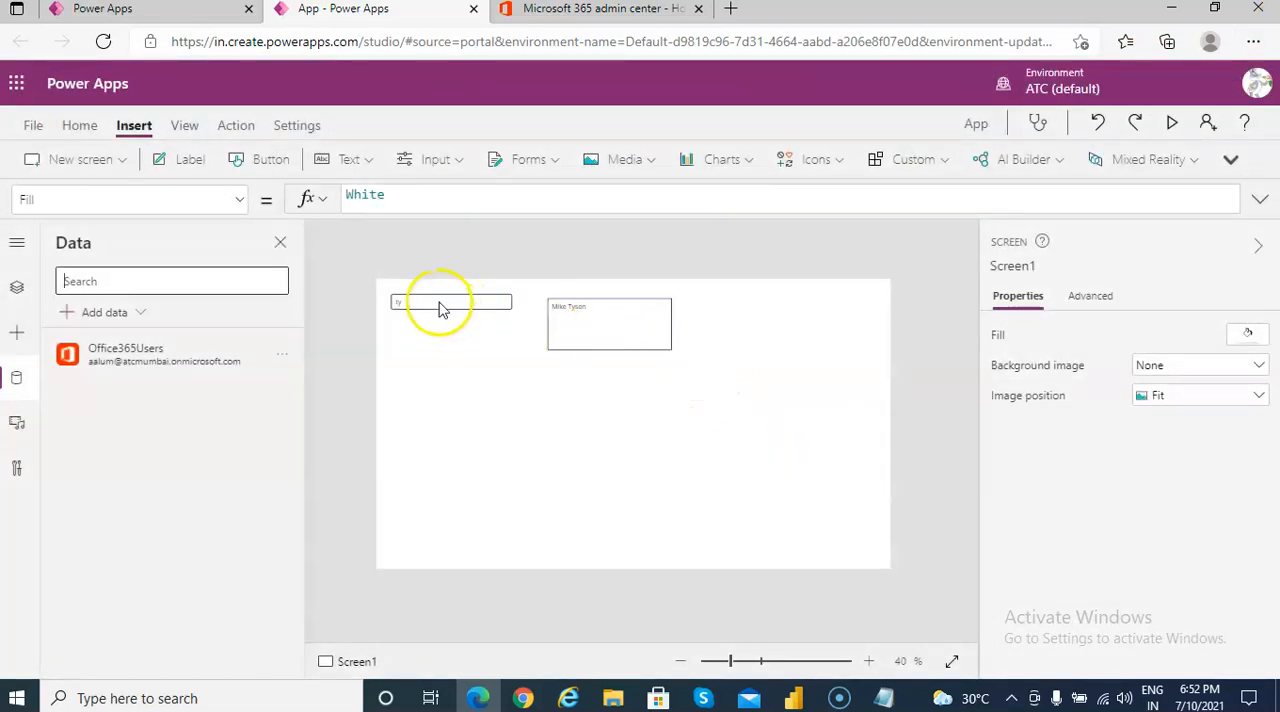
click(450, 301)
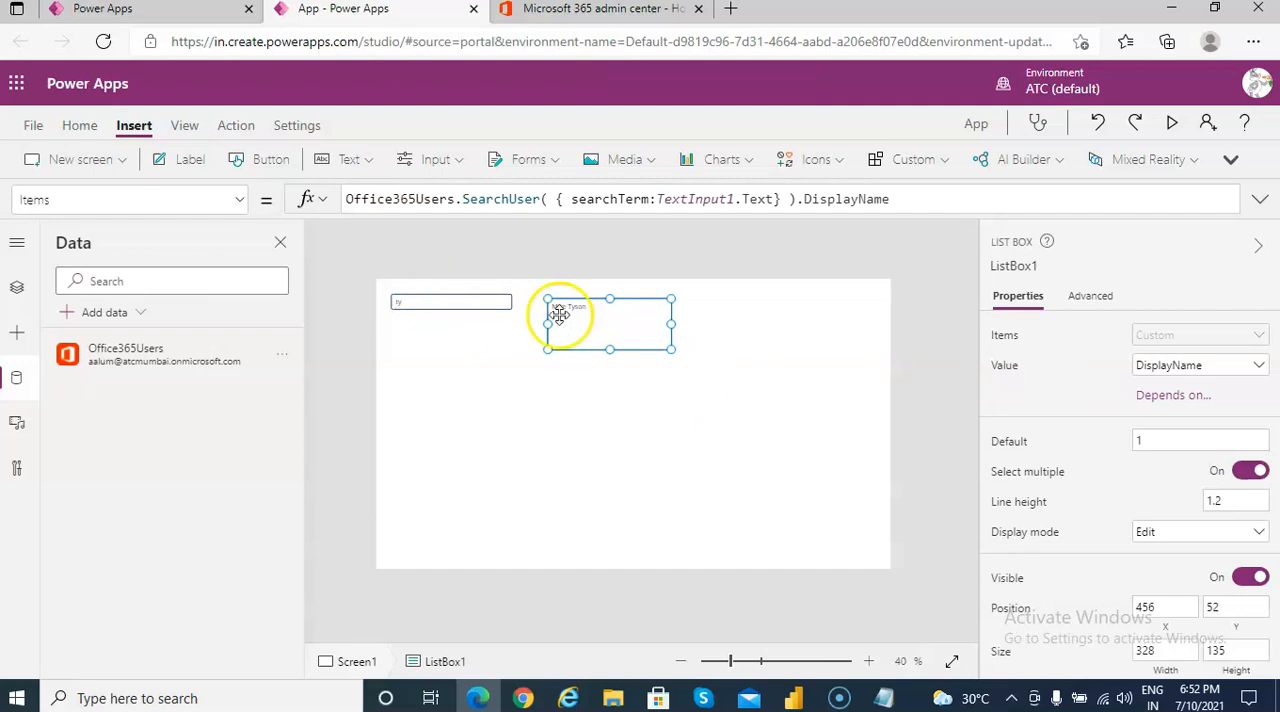
click(450, 302)
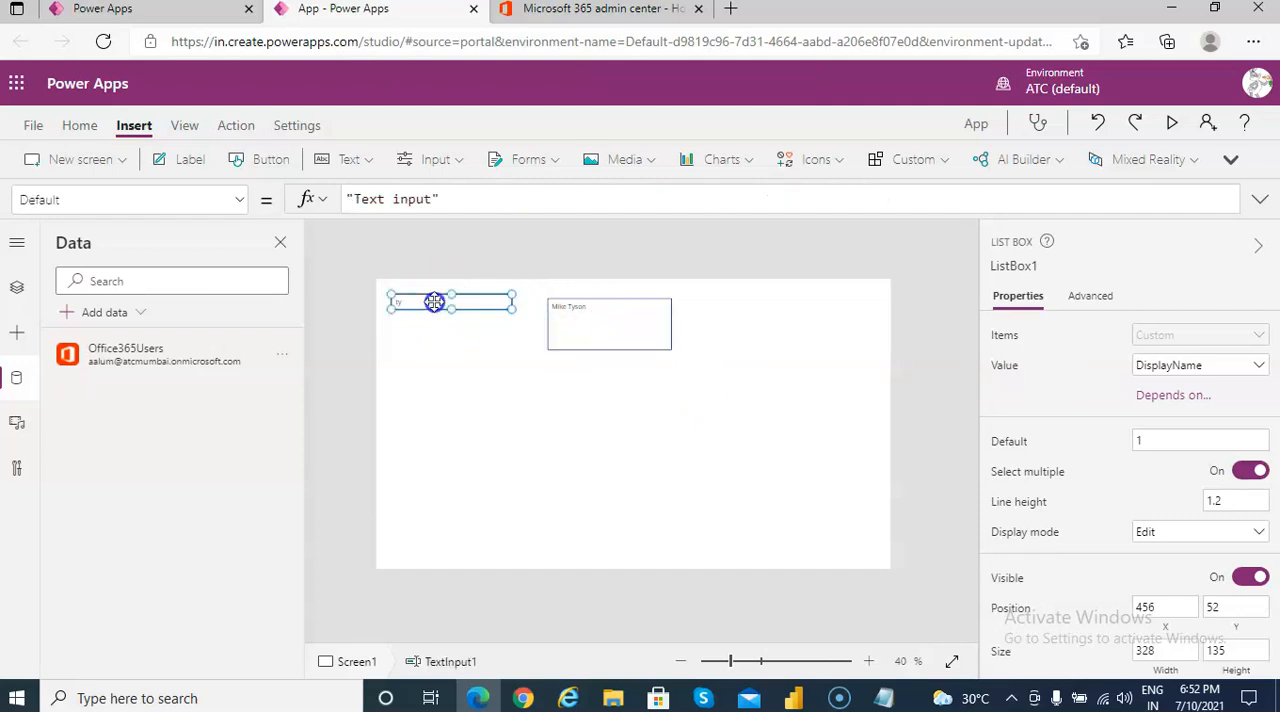
click(595, 325)
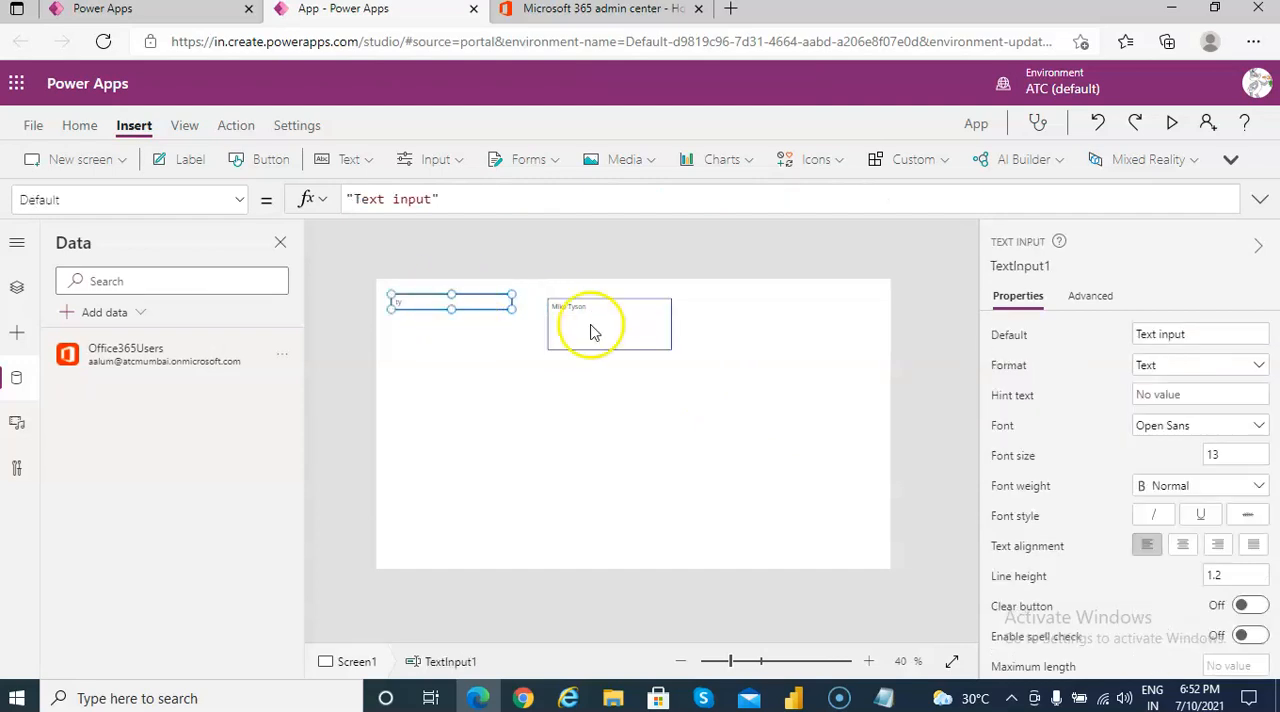
click(570, 322)
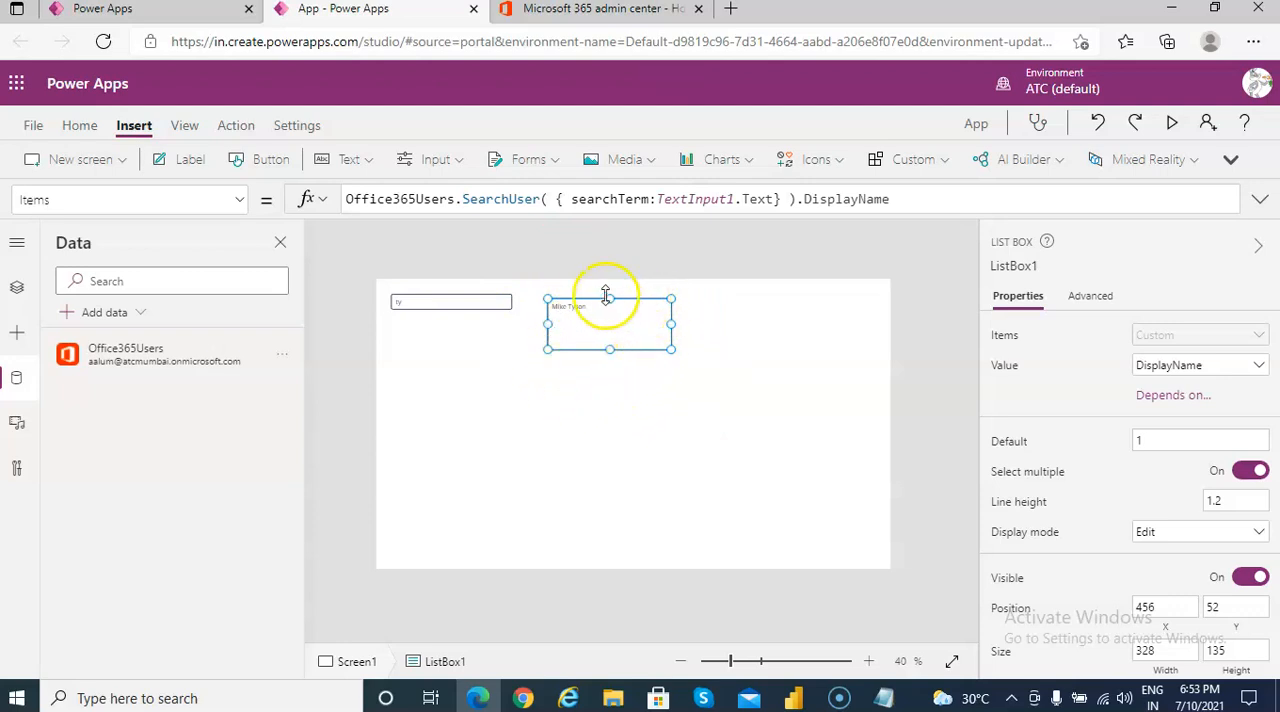
mouse_move(1172, 122)
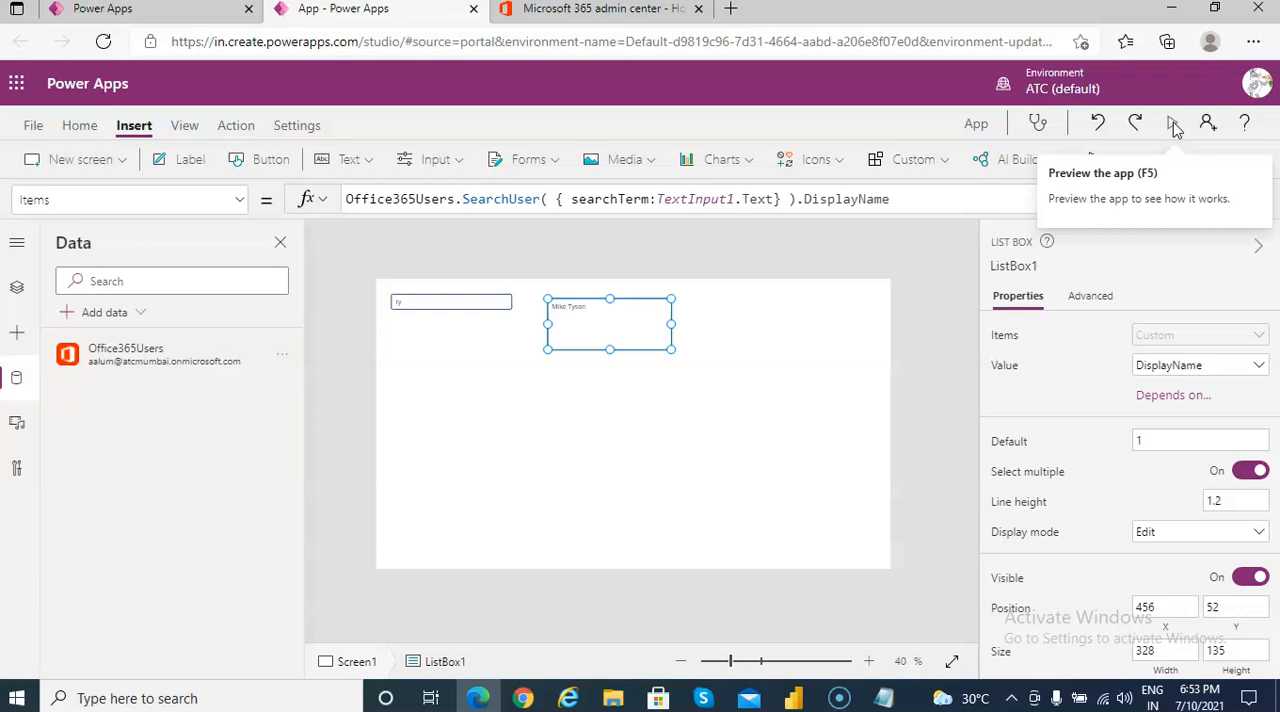
Preview again and search 'aa' and 'mi' to watch the list box update
click(1174, 122)
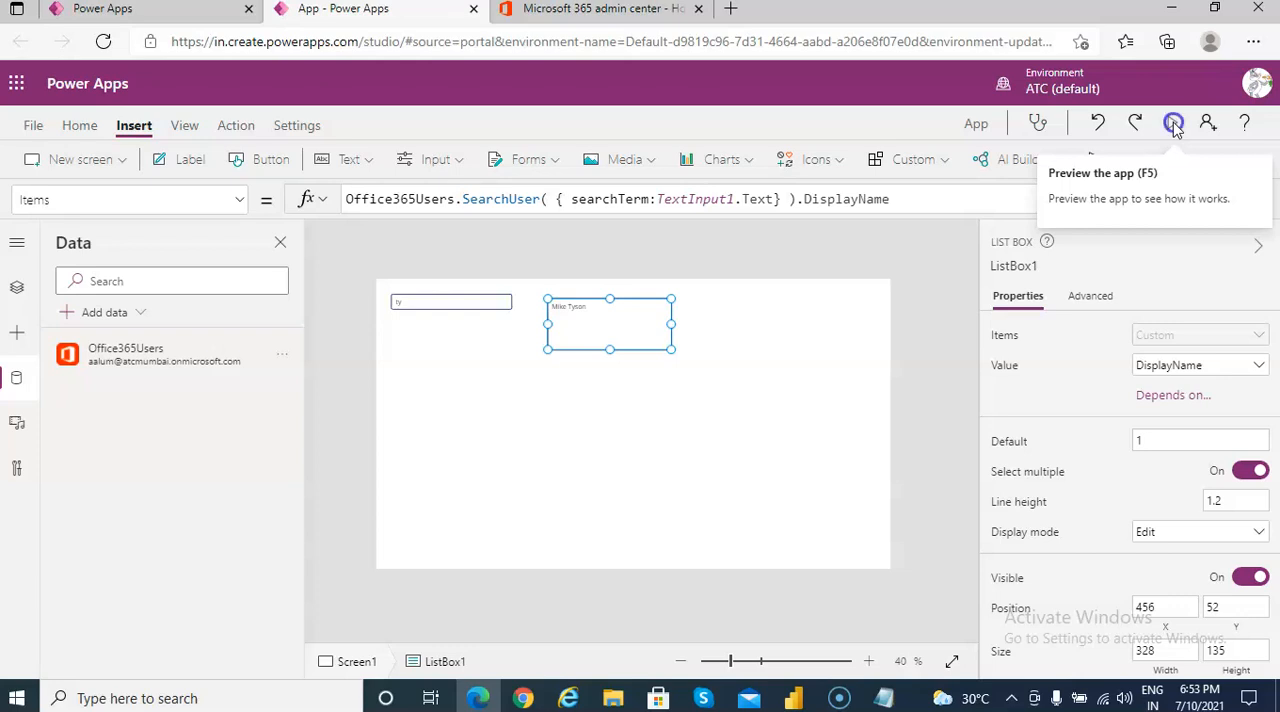
click(1173, 122)
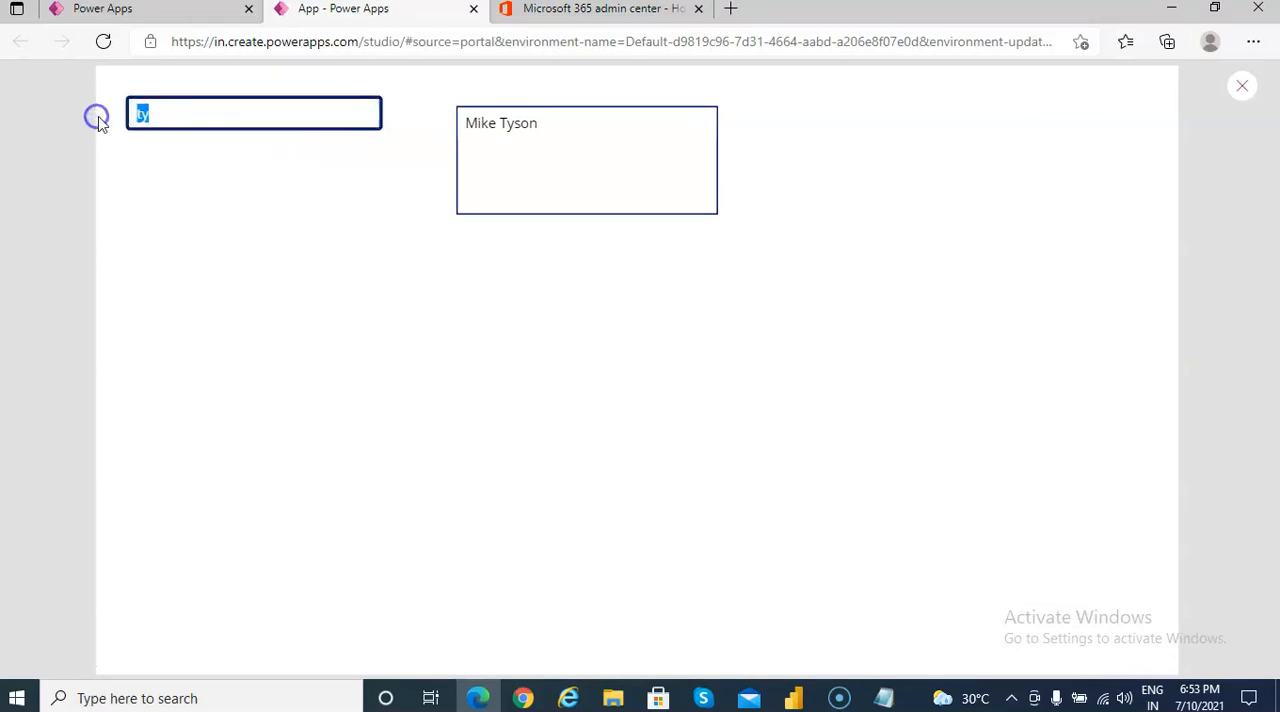
text(aa)
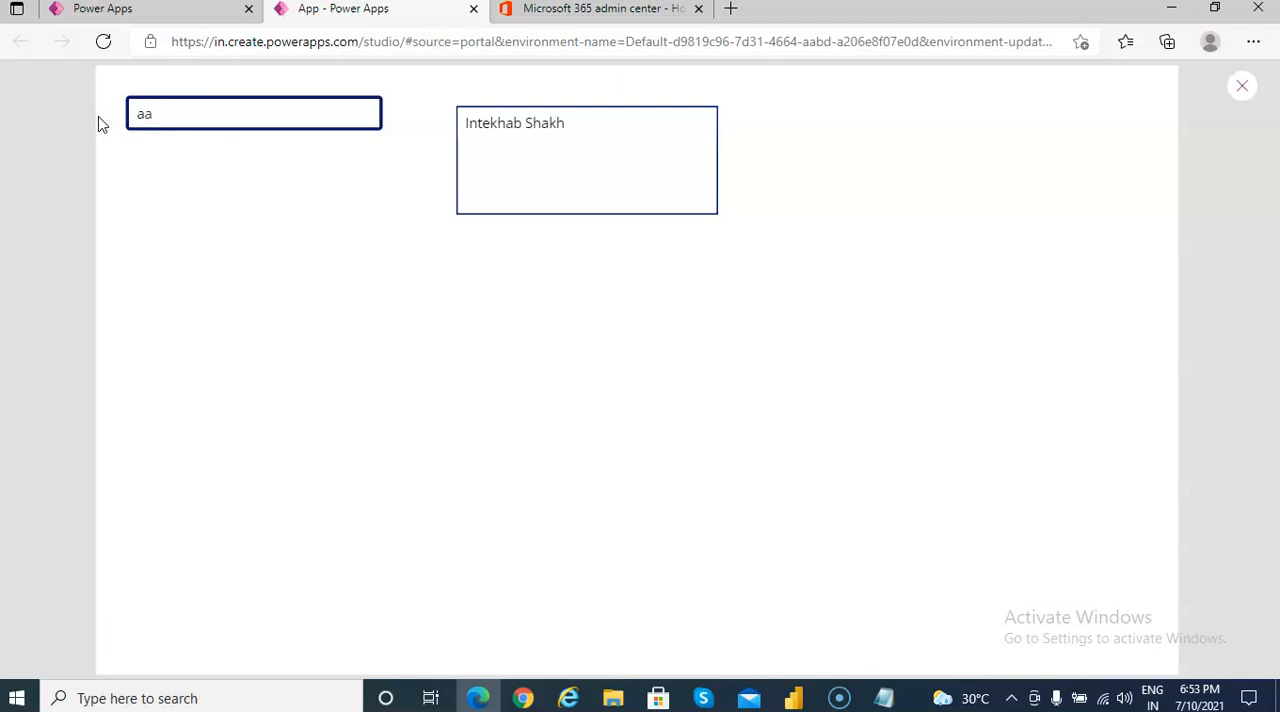
text(mi)
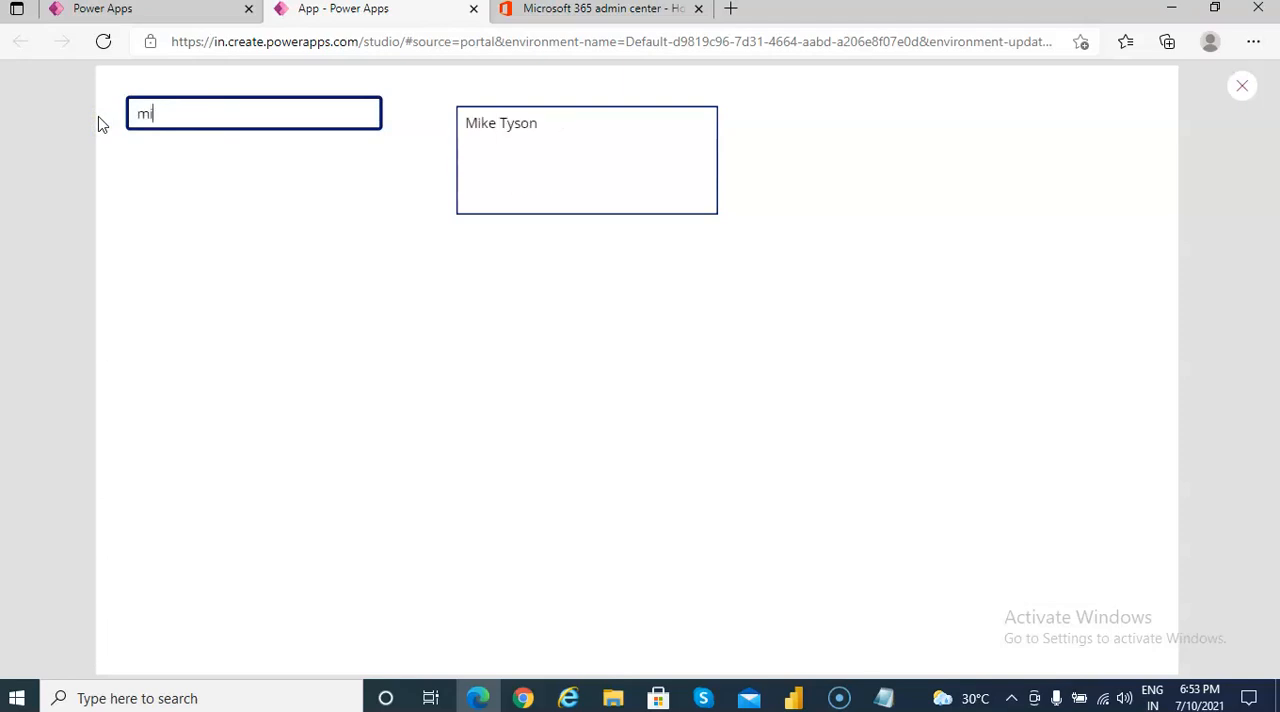
text(i)
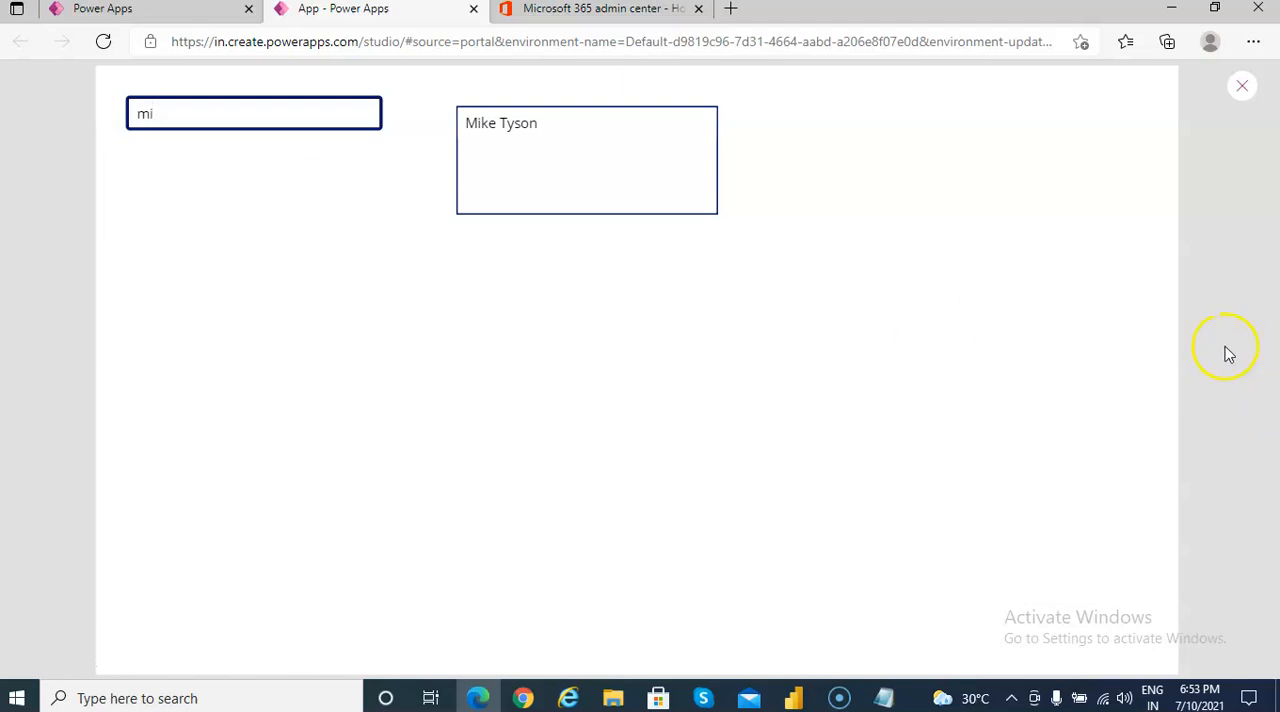
mouse_move(1240, 88)
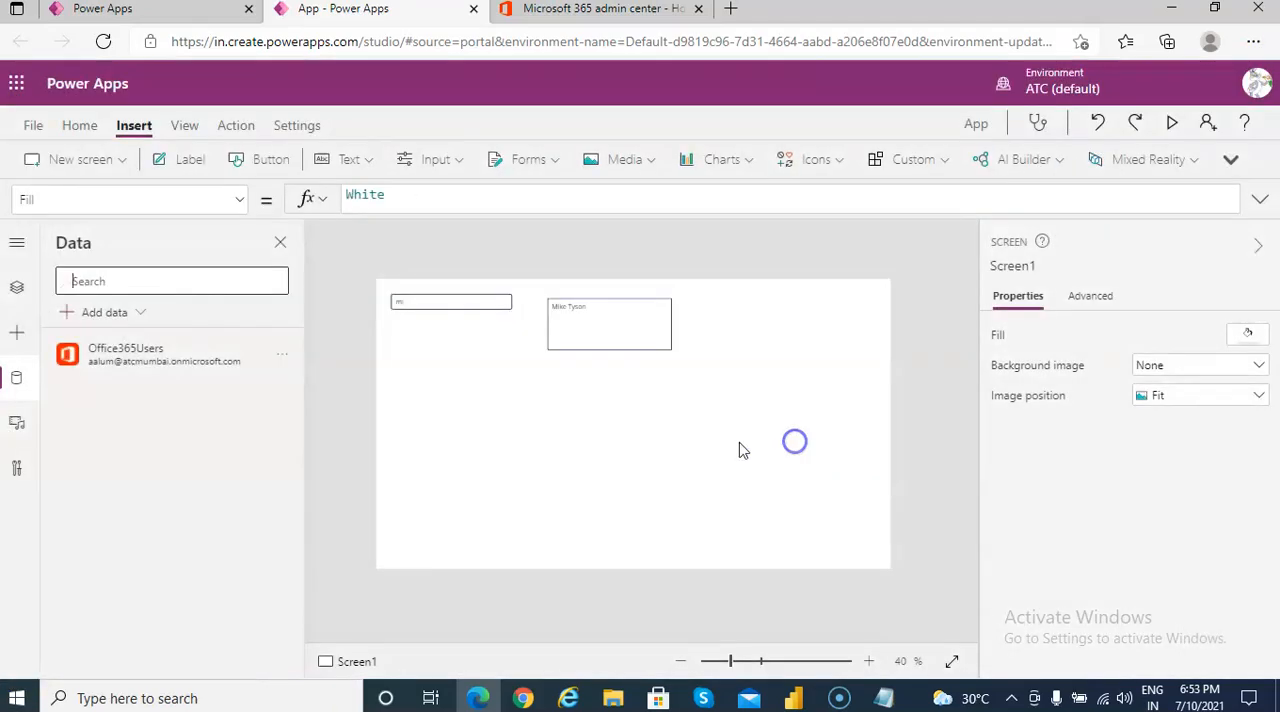
Select the list box and delete '.DisplayName' from its Items formula
click(17, 378)
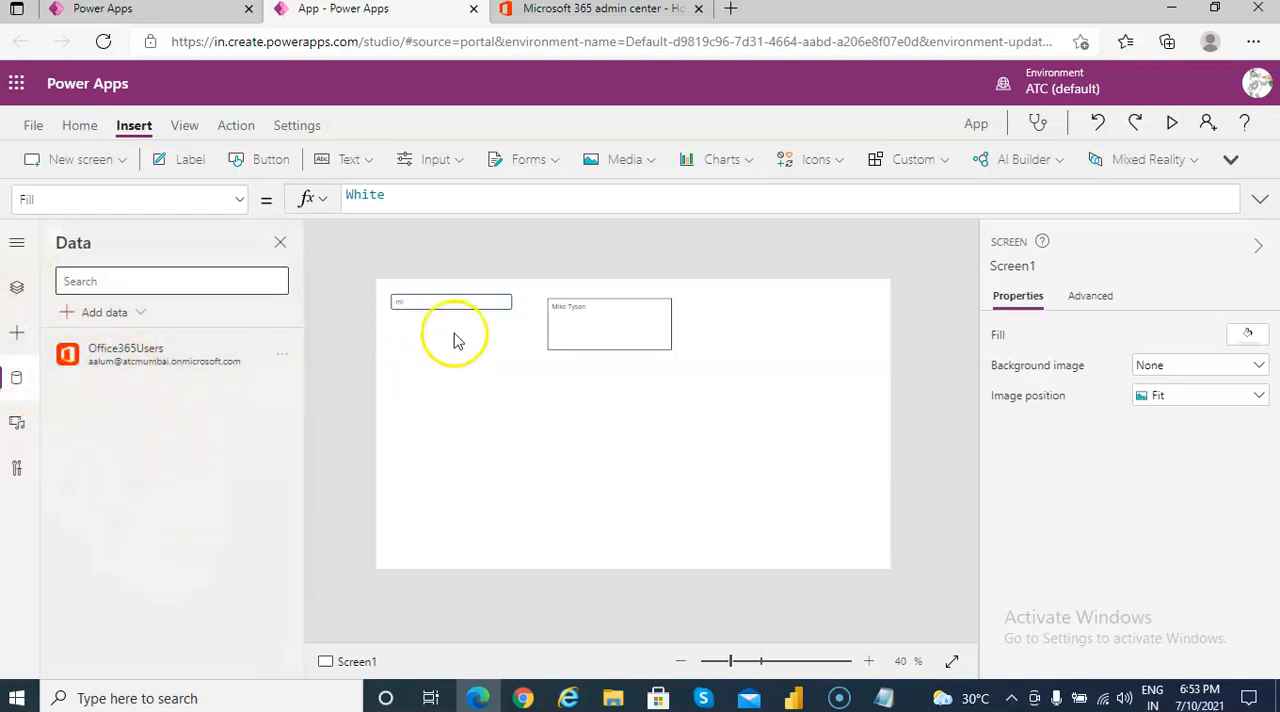
click(450, 302)
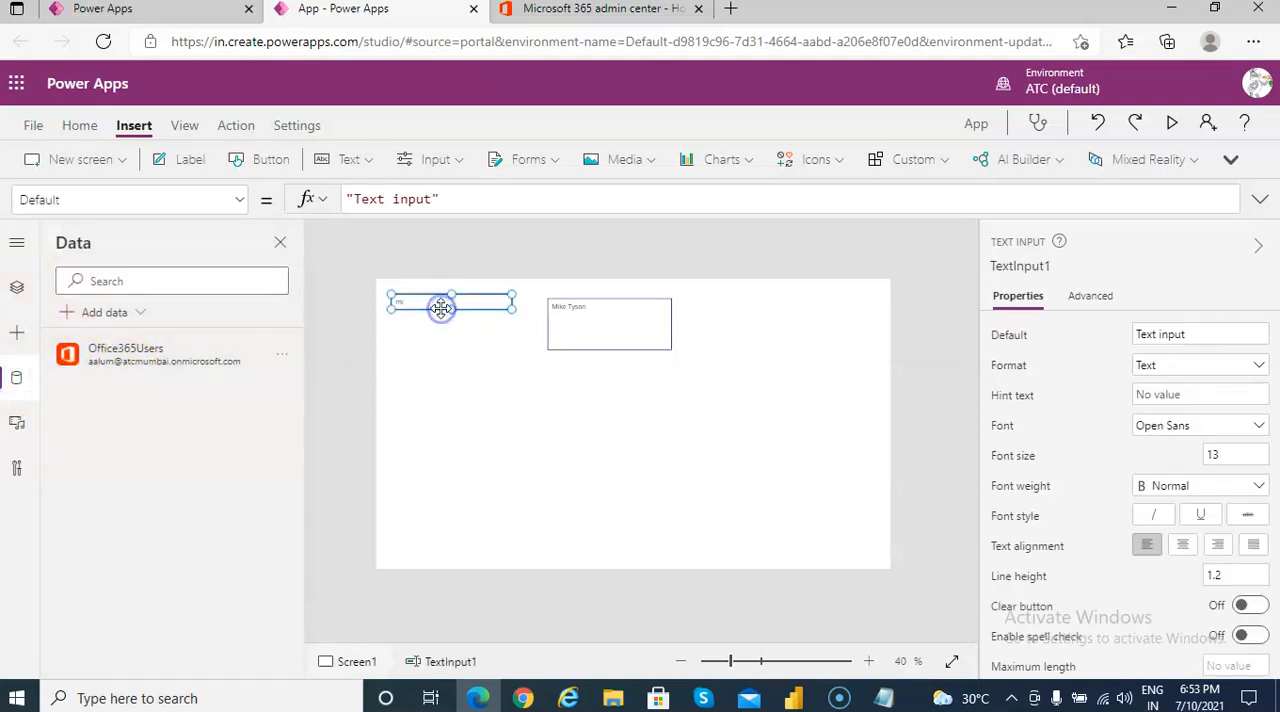
click(608, 323)
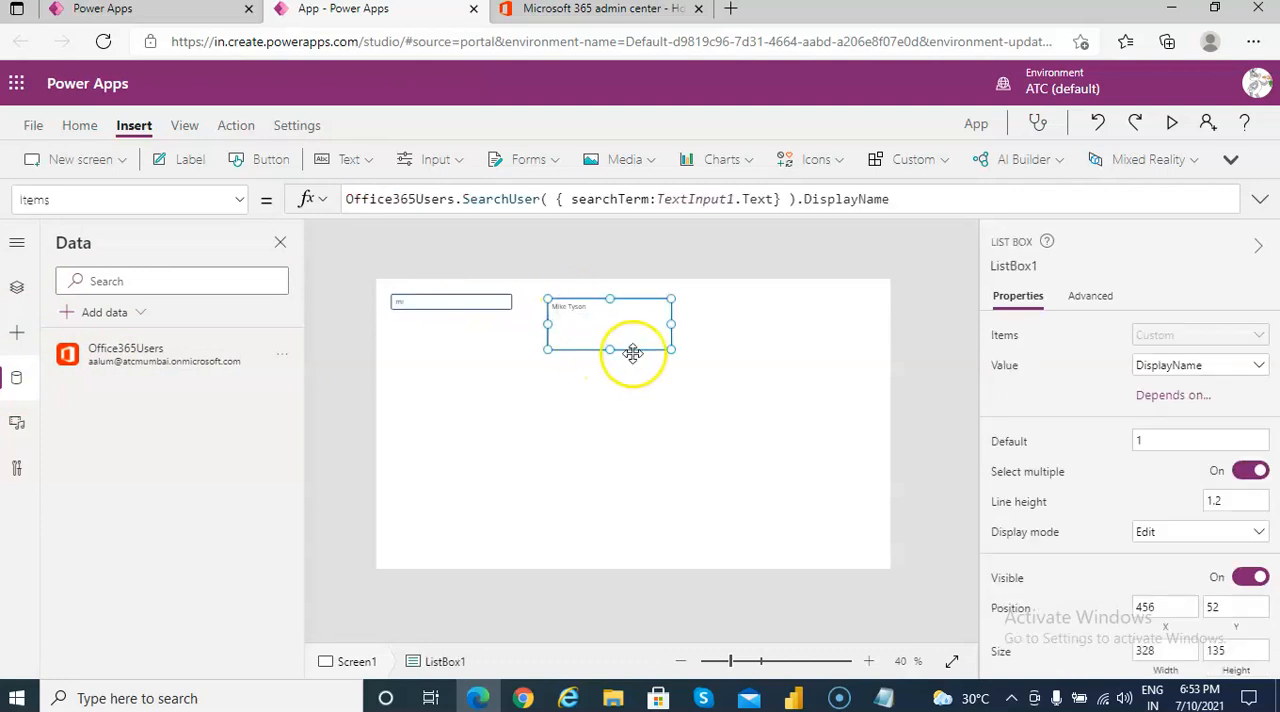
double_click(487, 199)
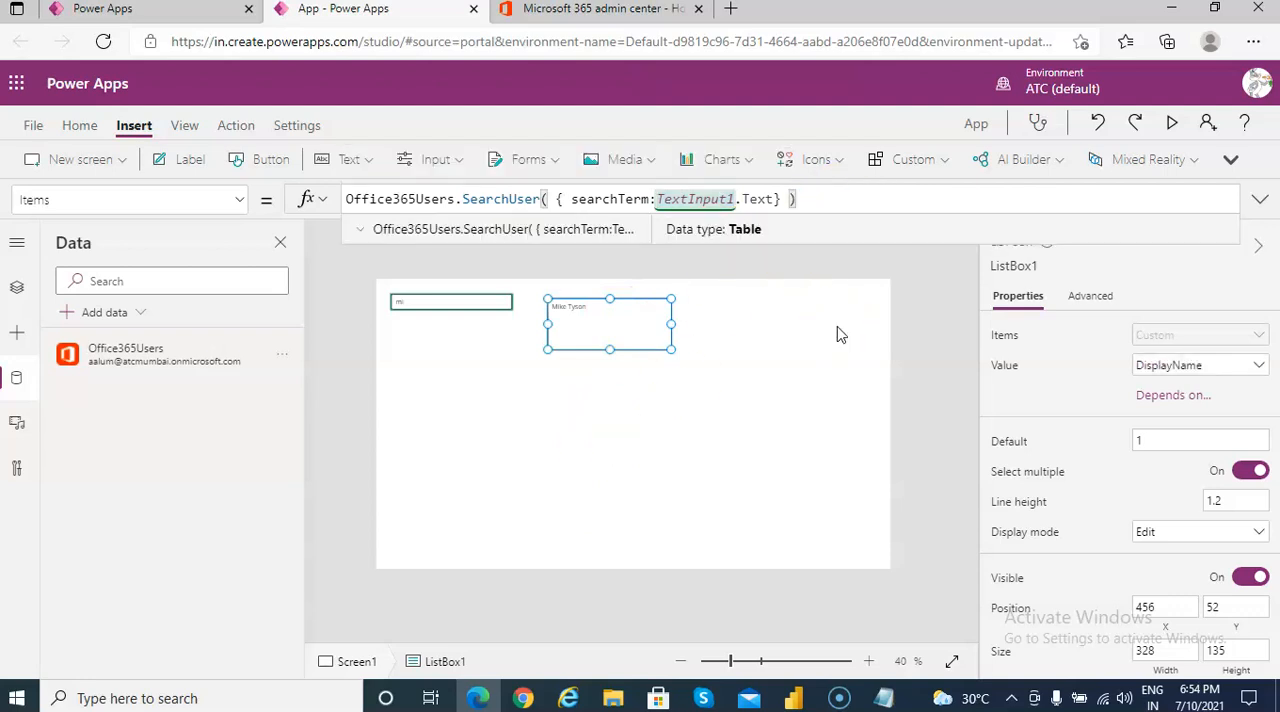
End the SearchUser formula with .GivenName so the list shows first names
text(.)
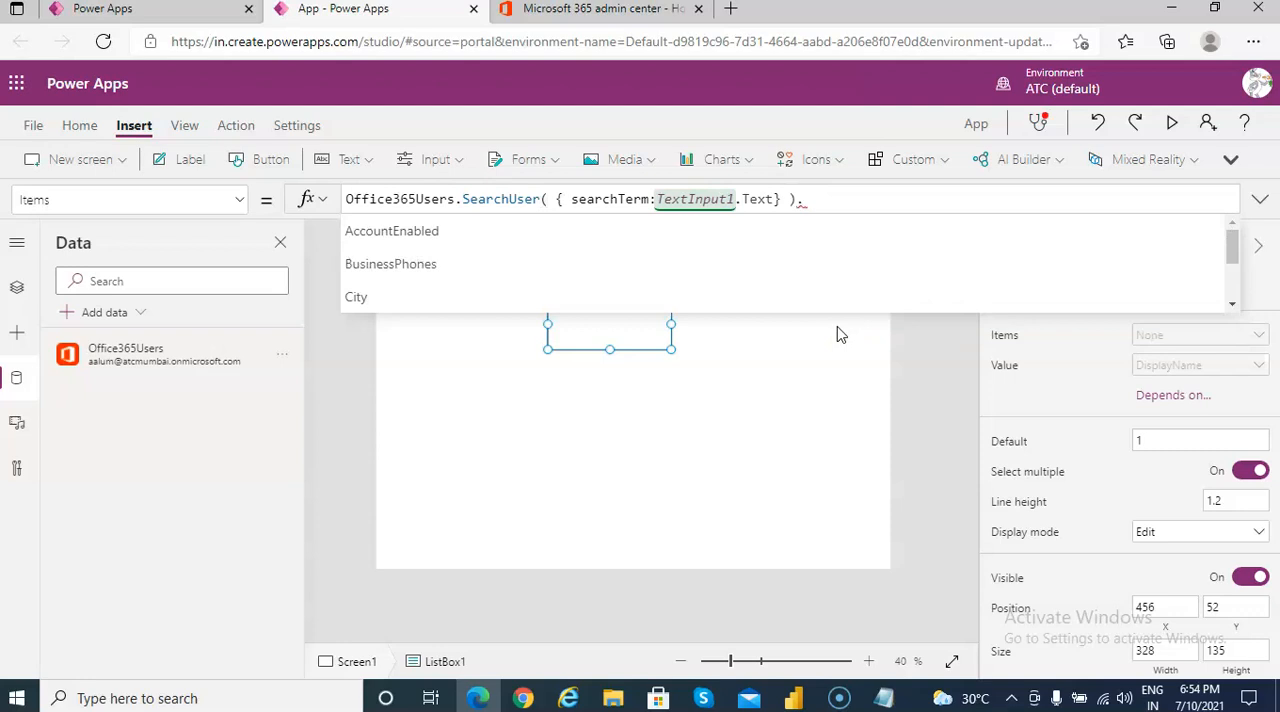
text(Em)
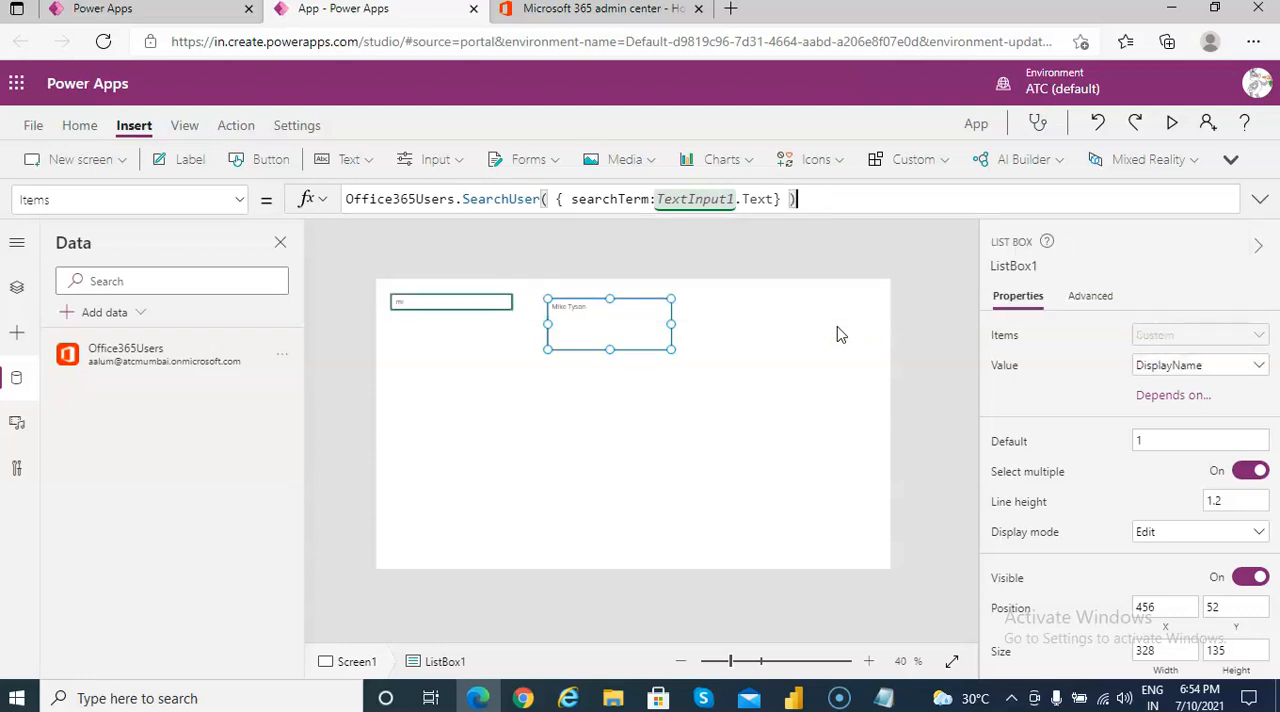
text(.)
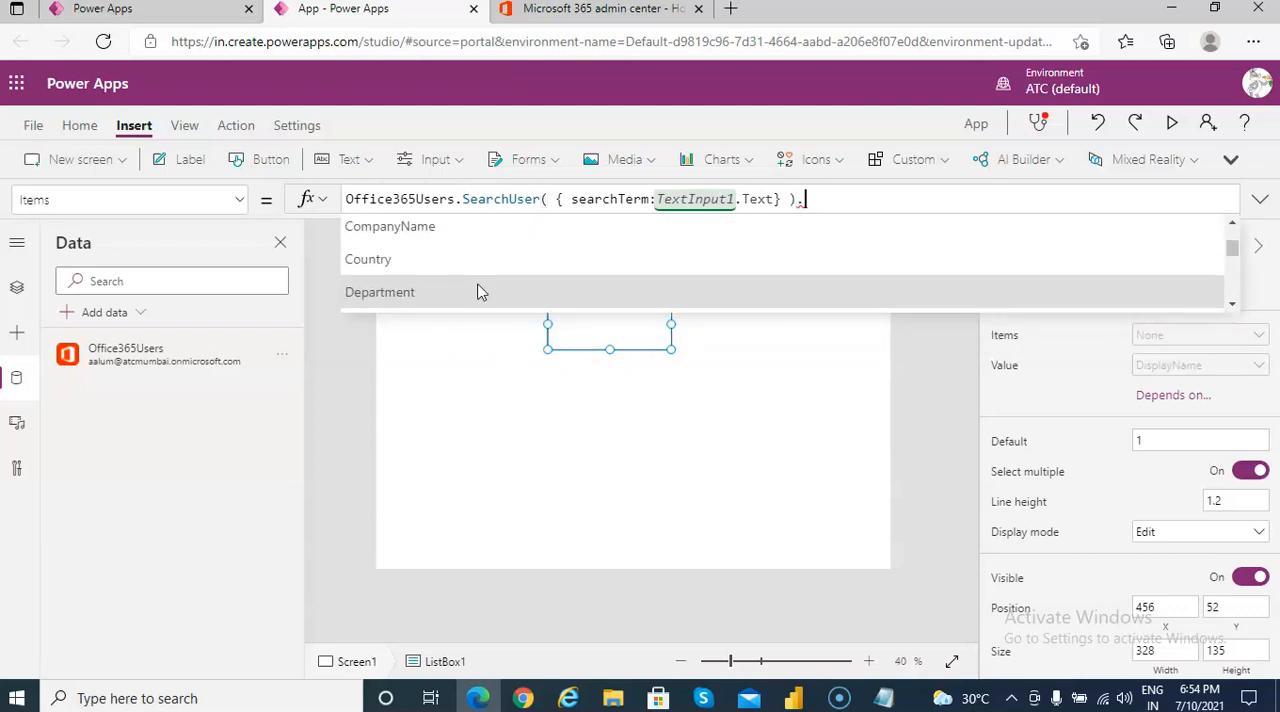
scroll(down, 3)
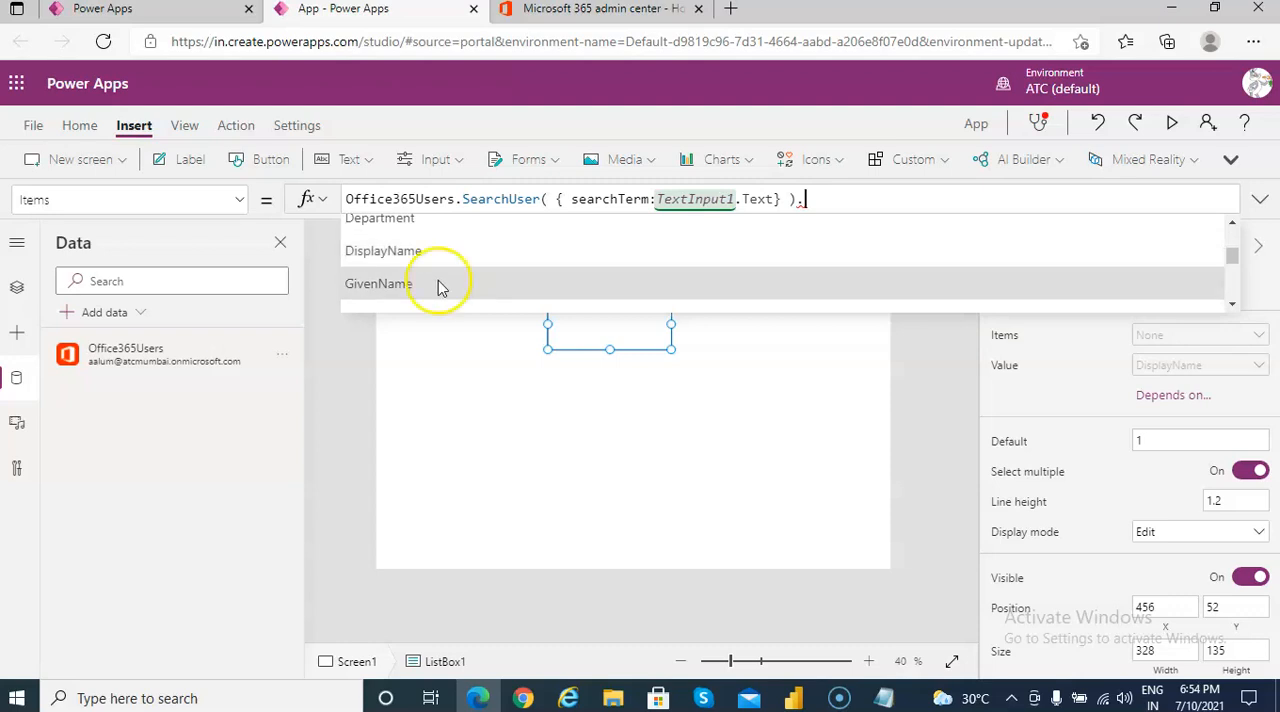
click(379, 283)
text(m)
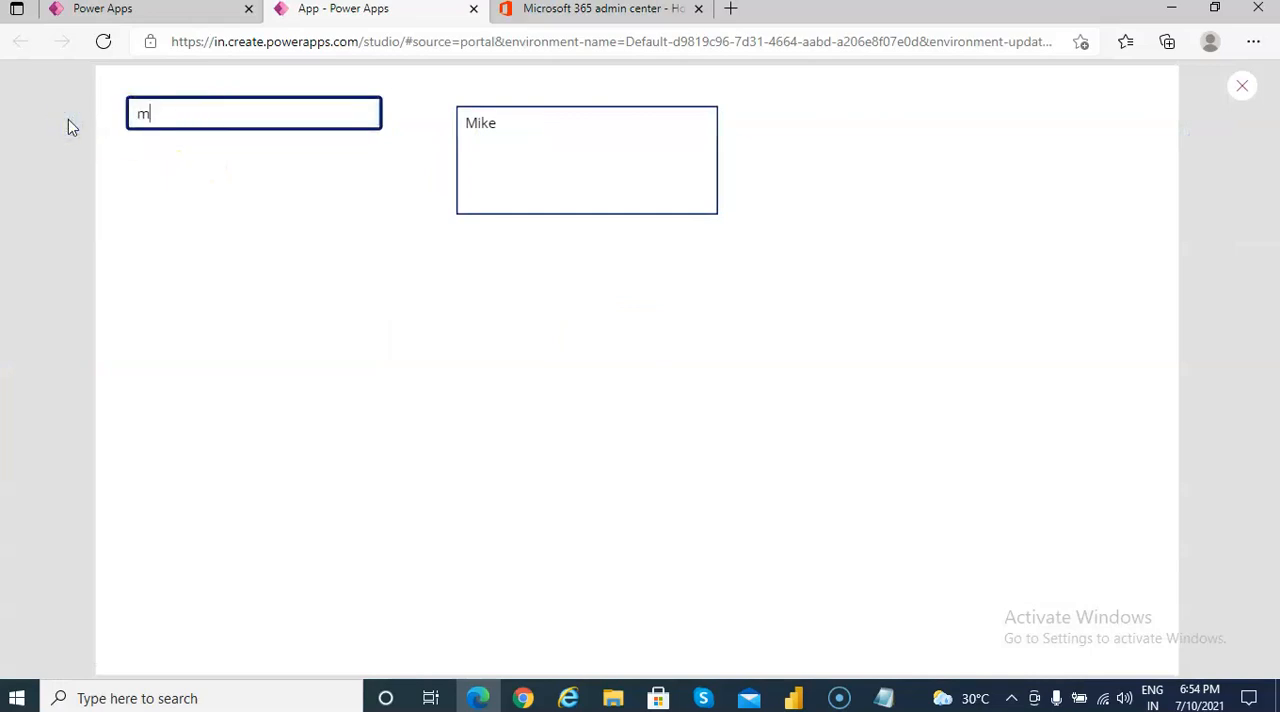
Preview the app, search 'aa' to check only first names list, then dismiss the tip
text(aa)
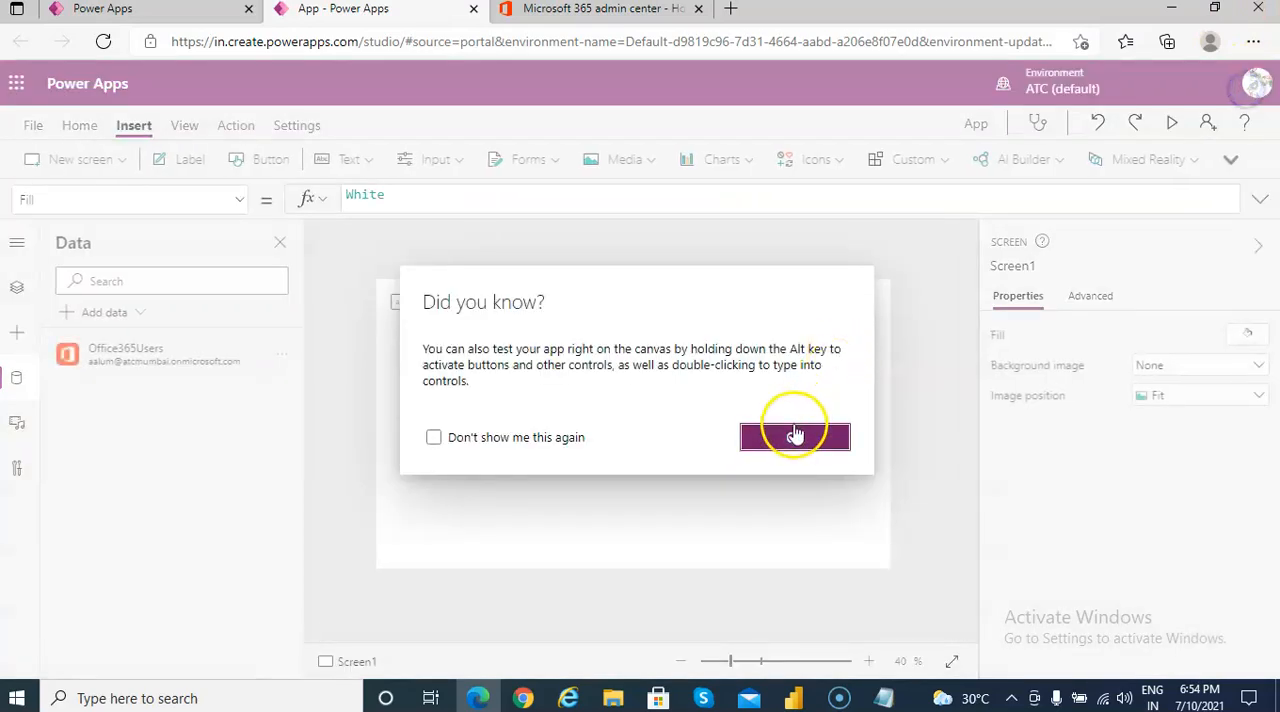
click(795, 437)
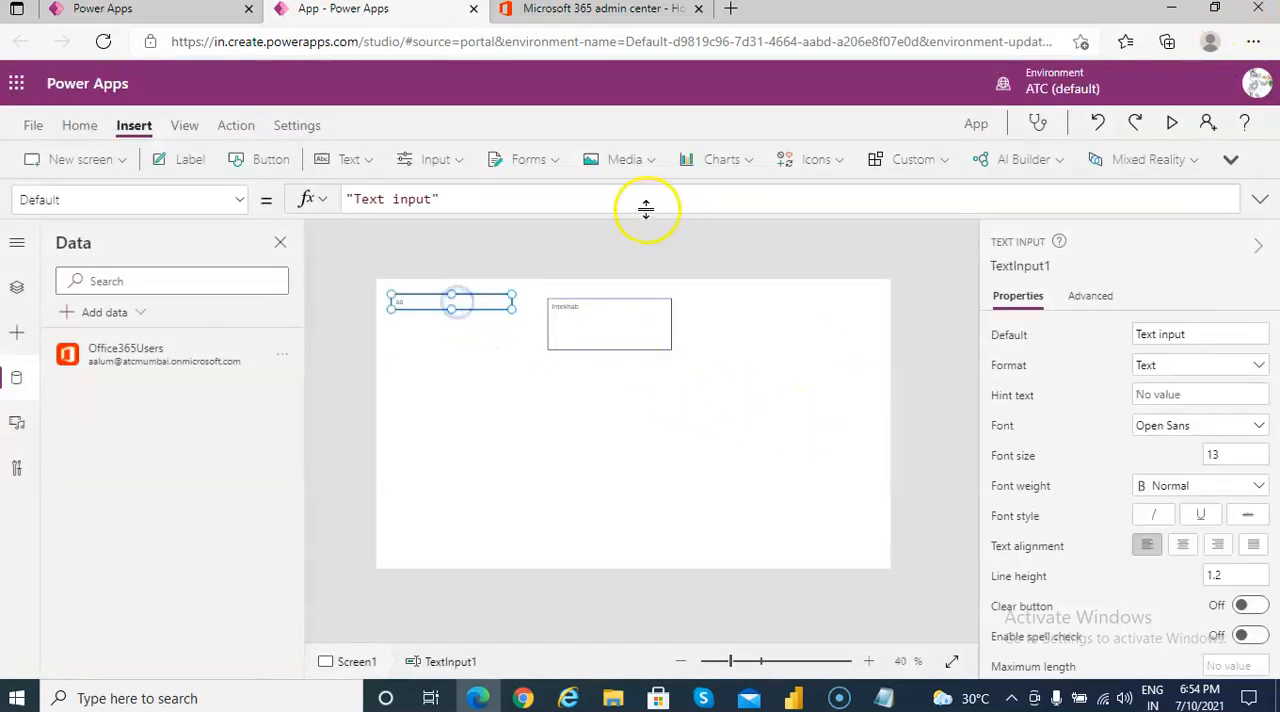